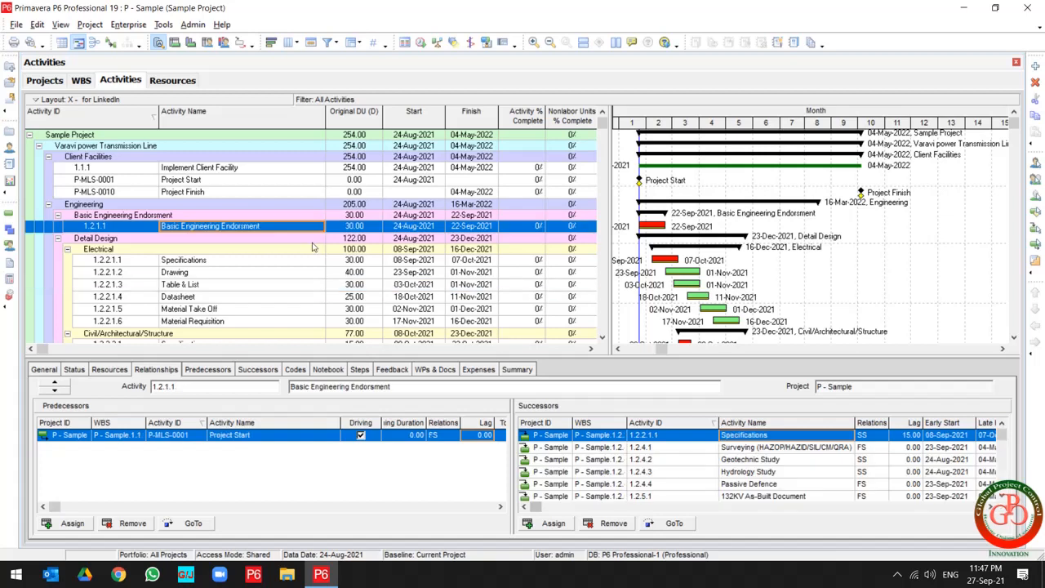
- Review the relationship lags of the Specifications, Drawing and Table & List activities
{"action": "left_click", "coordinate": [182, 259]}
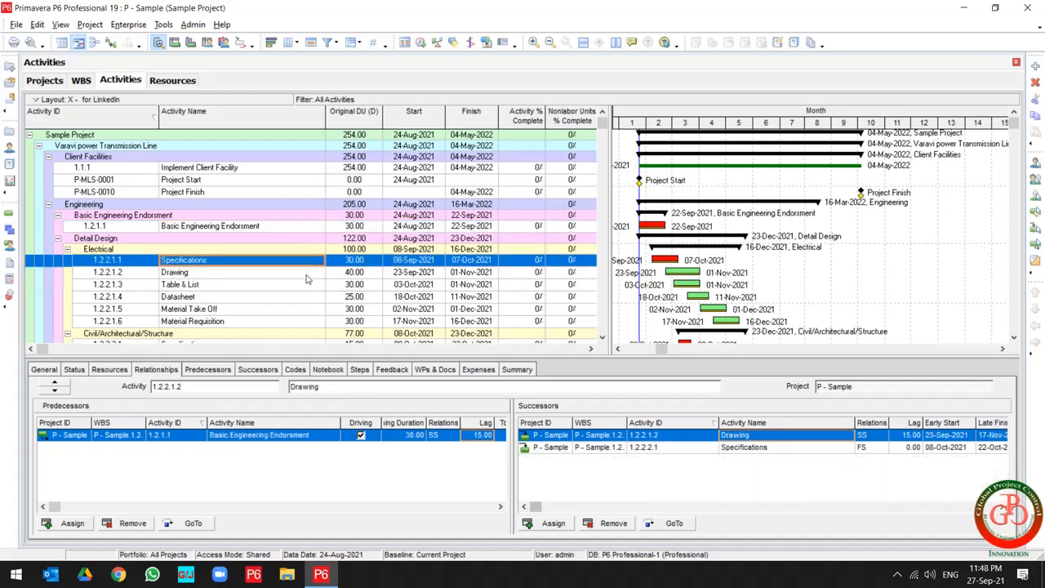
{"action": "left_click", "coordinate": [174, 272]}
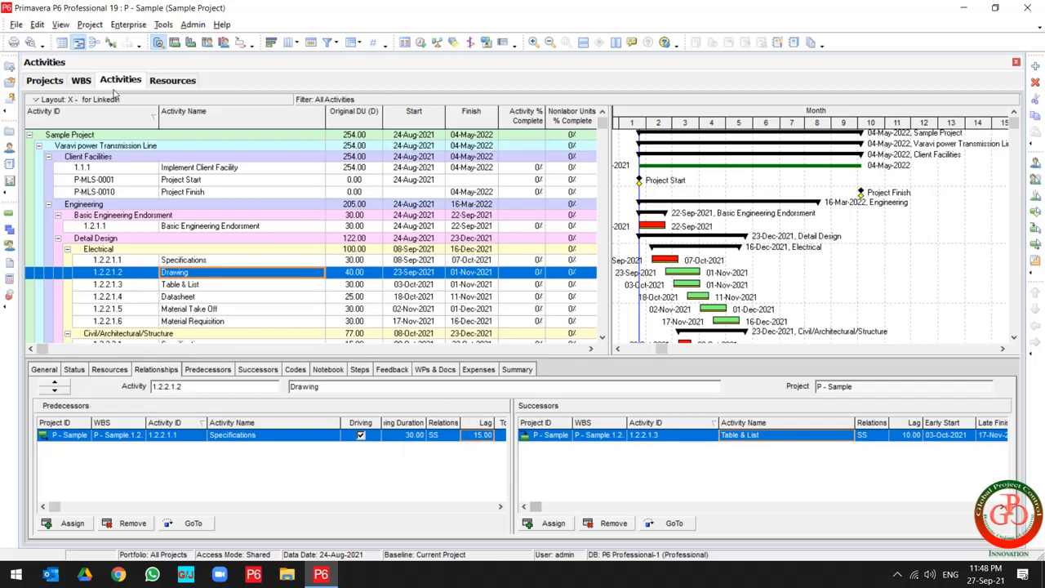
{"action": "mouse_move", "coordinate": [338, 434]}
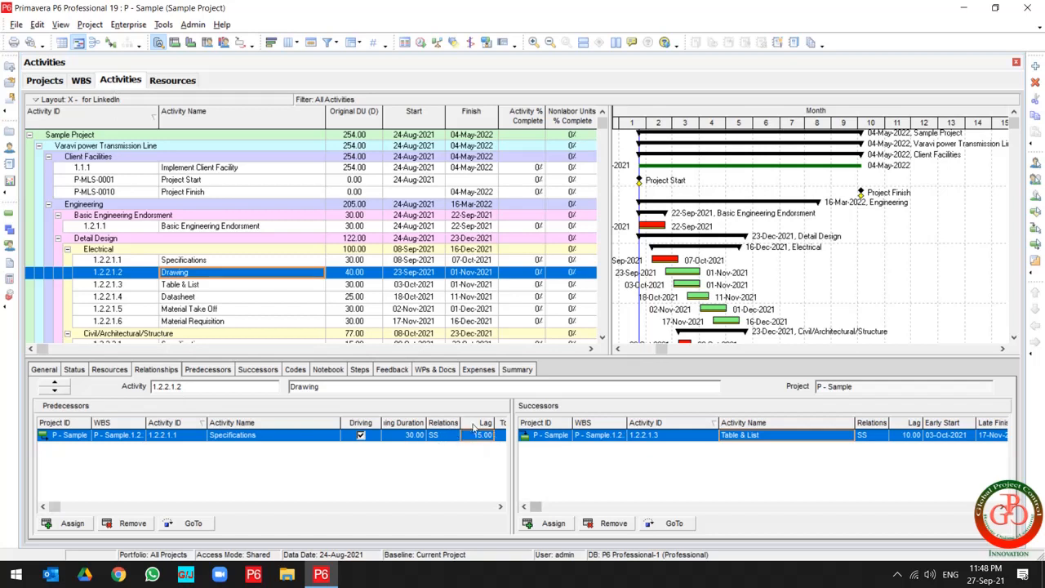
{"action": "left_click", "coordinate": [179, 284]}
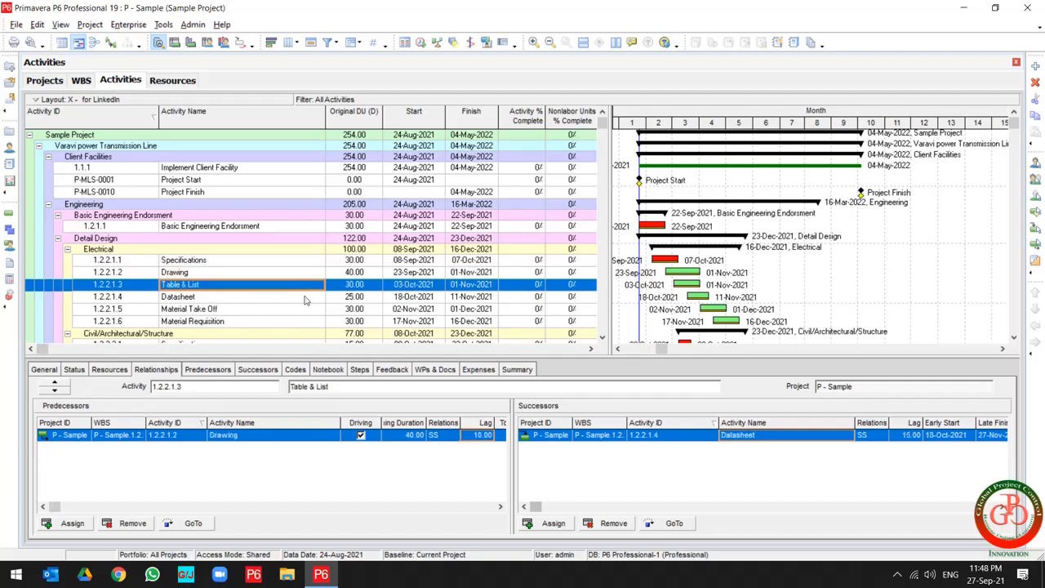
{"action": "left_click", "coordinate": [192, 320]}
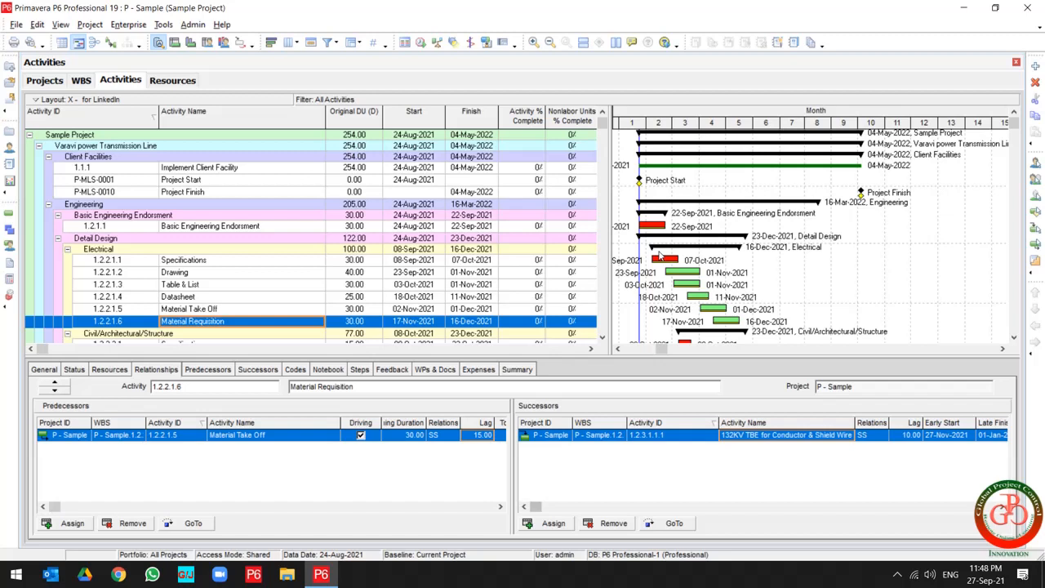
{"action": "mouse_move", "coordinate": [634, 253]}
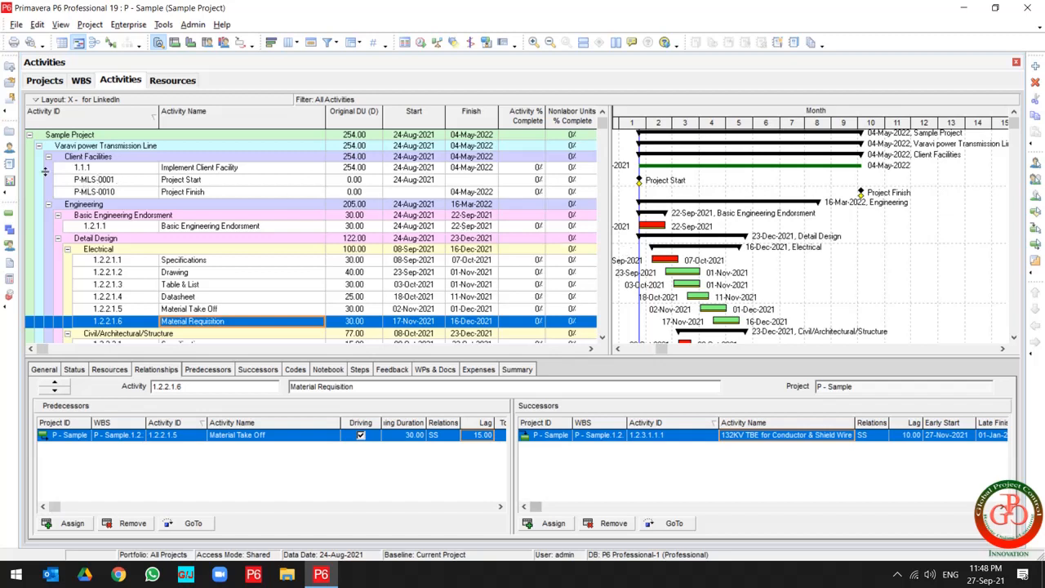
- Start a new Report Wizard report with Activity Relationships as the subject area
{"action": "left_click", "coordinate": [167, 80]}
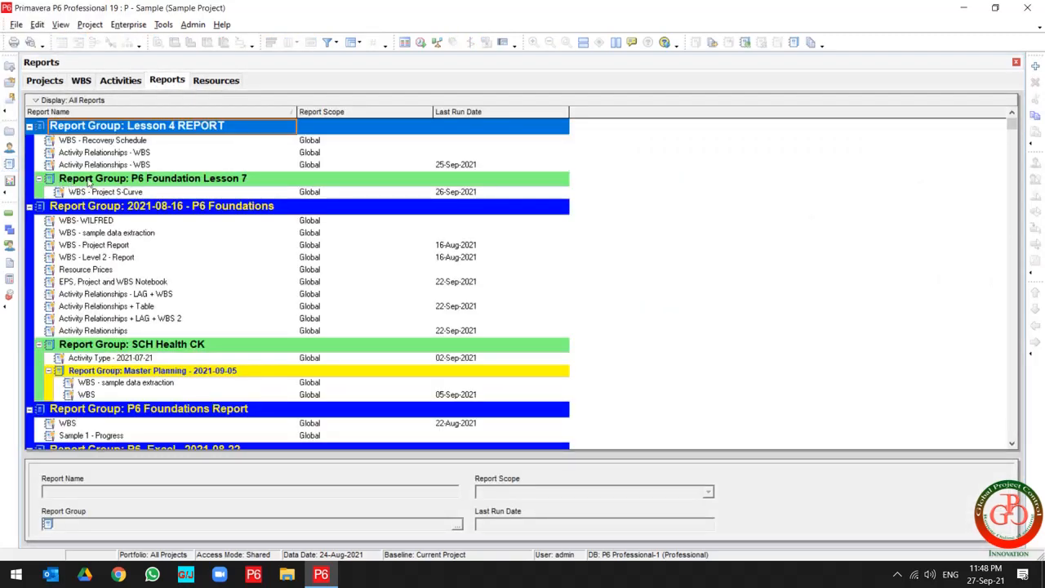
{"action": "left_click", "coordinate": [152, 178]}
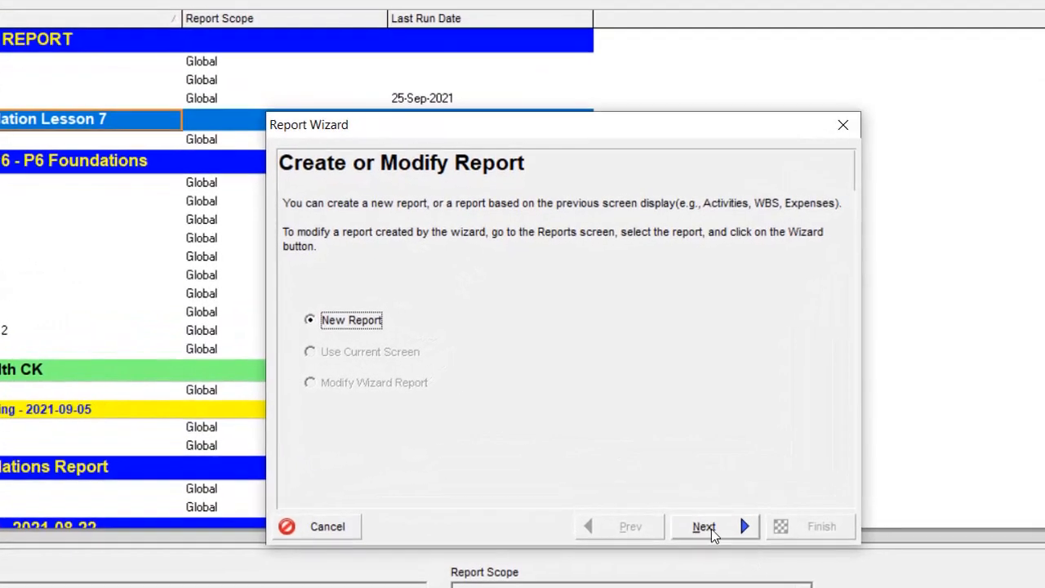
{"action": "left_click", "coordinate": [702, 526]}
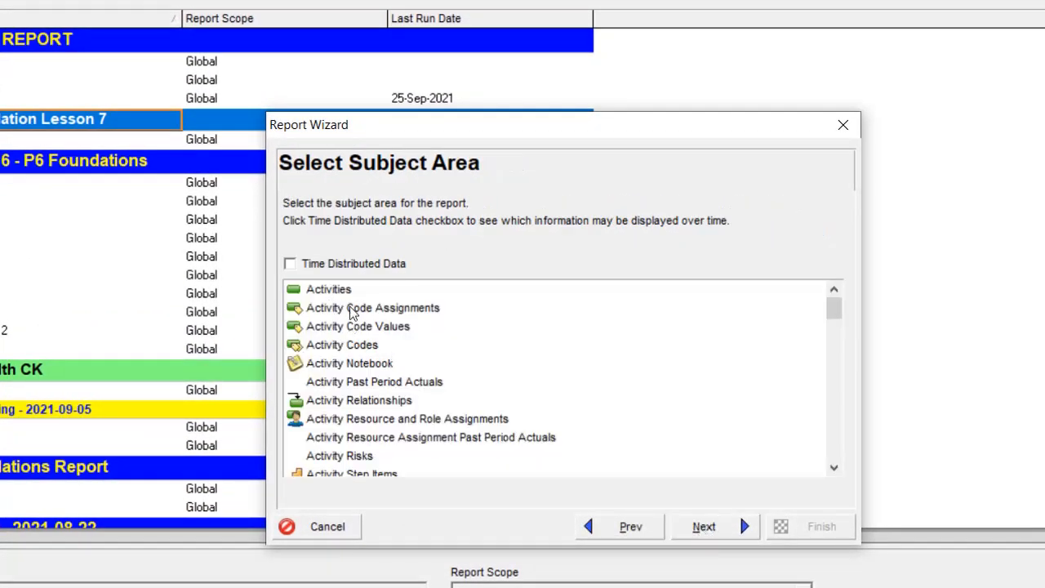
{"action": "left_click", "coordinate": [359, 400]}
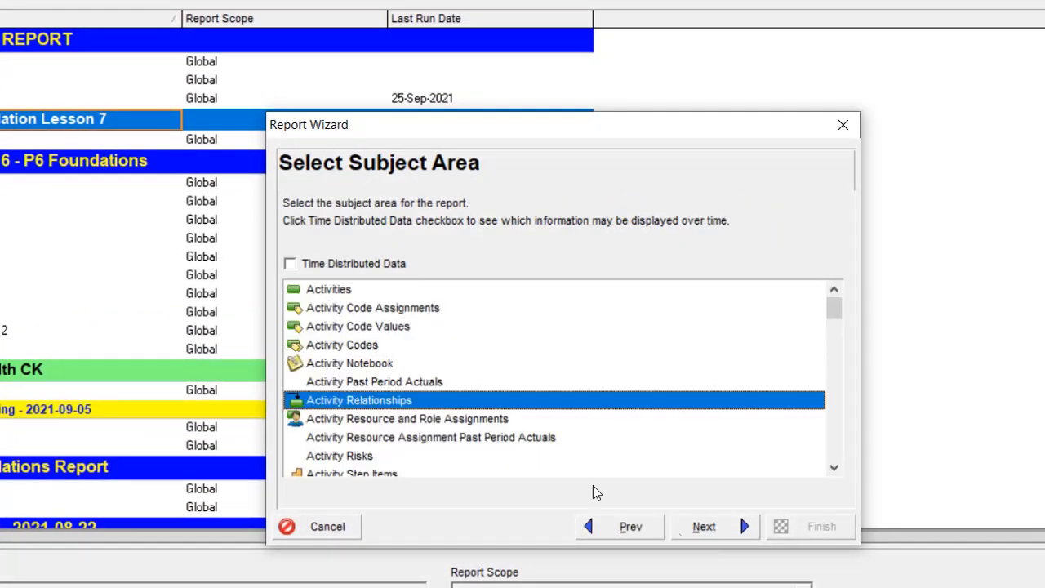
{"action": "left_click", "coordinate": [703, 526]}
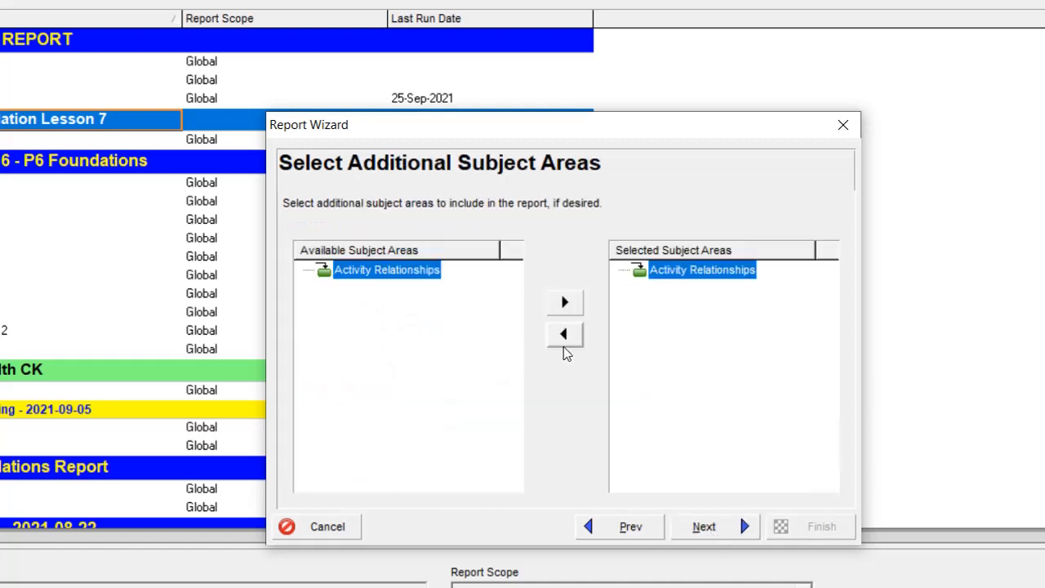
- Add Predecessor ID/Name and Successor ID/Name columns and move them above float, type and lag
{"action": "left_click", "coordinate": [703, 526]}
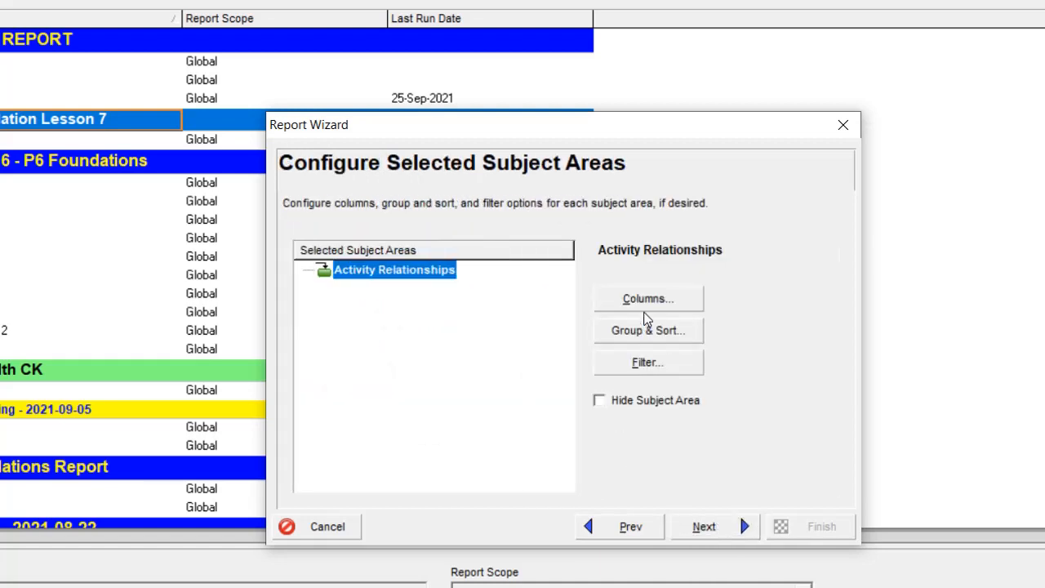
{"action": "left_click", "coordinate": [648, 298]}
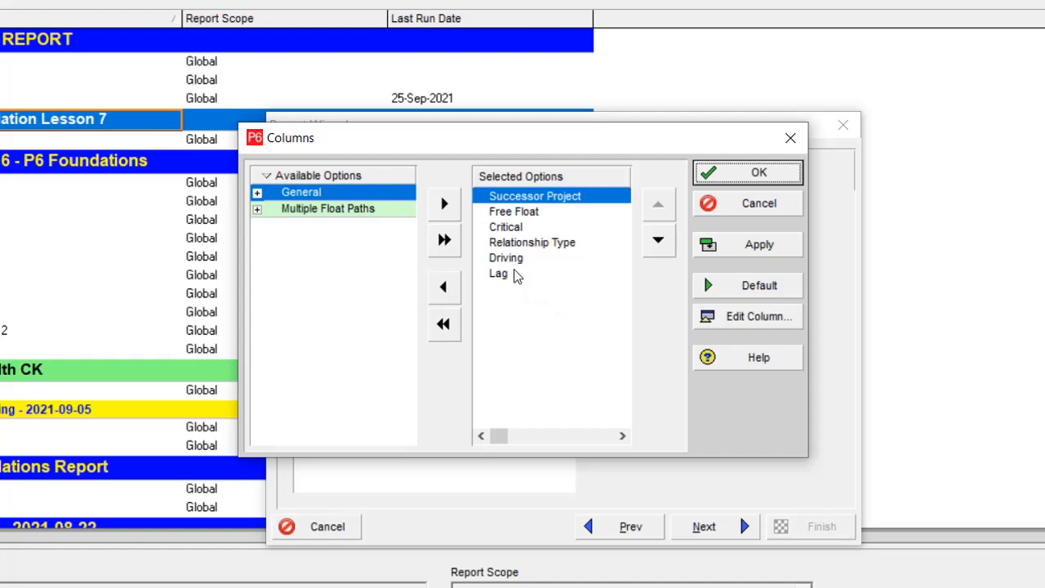
{"action": "left_click", "coordinate": [535, 195]}
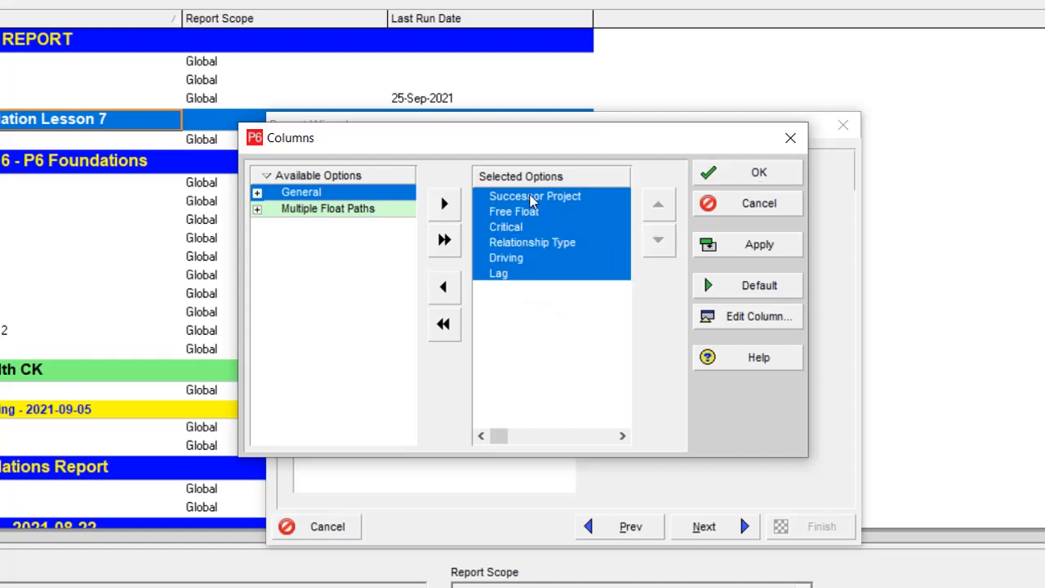
{"action": "mouse_move", "coordinate": [522, 214]}
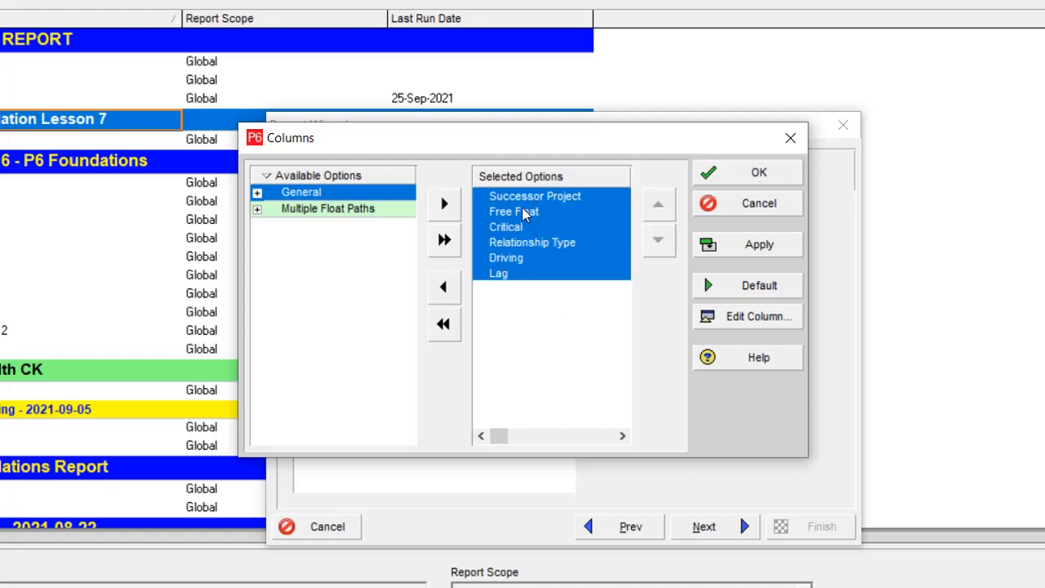
{"action": "mouse_move", "coordinate": [518, 247]}
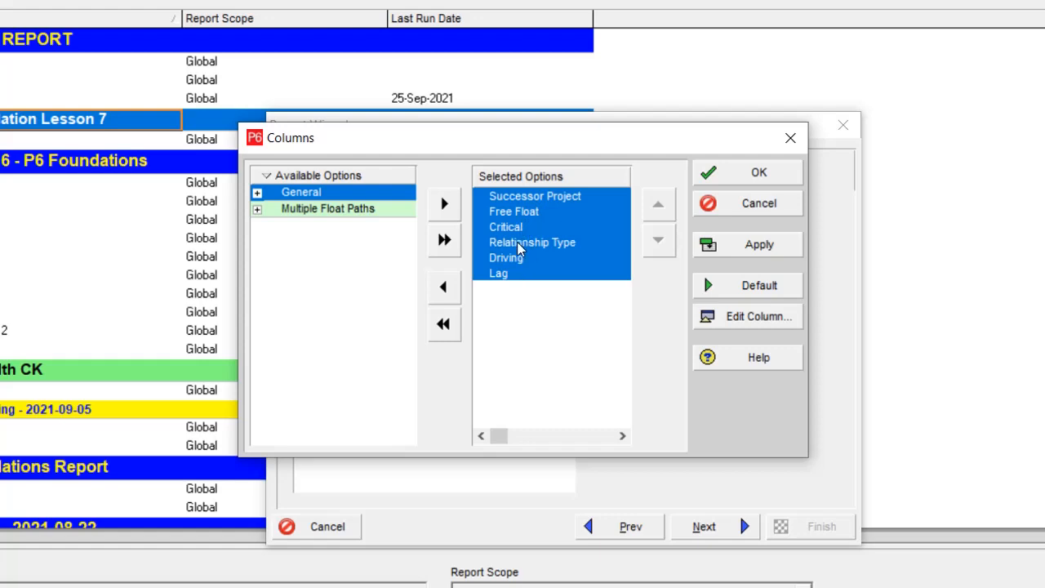
{"action": "mouse_move", "coordinate": [510, 281]}
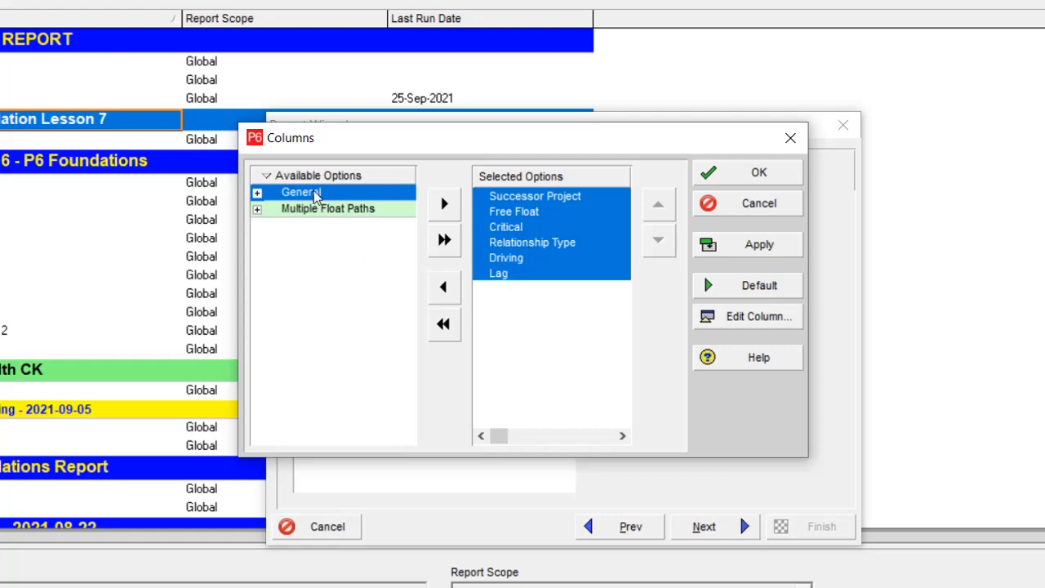
{"action": "left_click", "coordinate": [256, 192]}
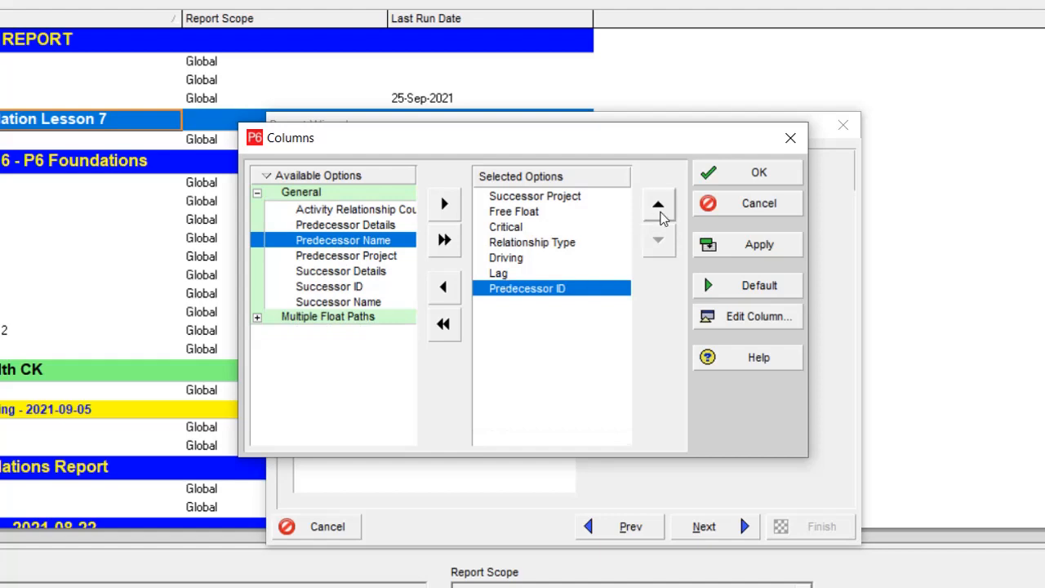
{"action": "left_click", "coordinate": [657, 204]}
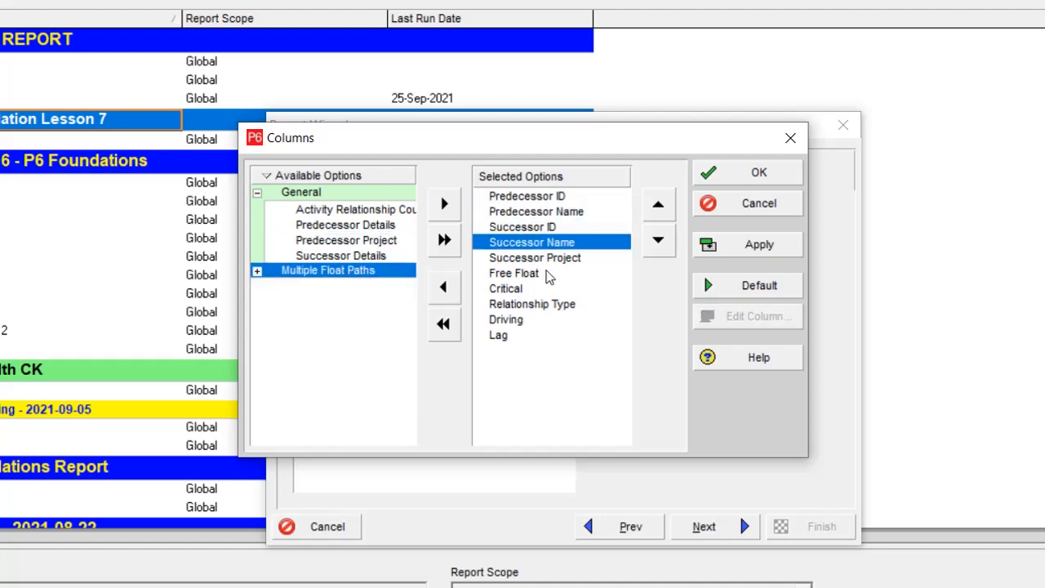
{"action": "left_click", "coordinate": [527, 195]}
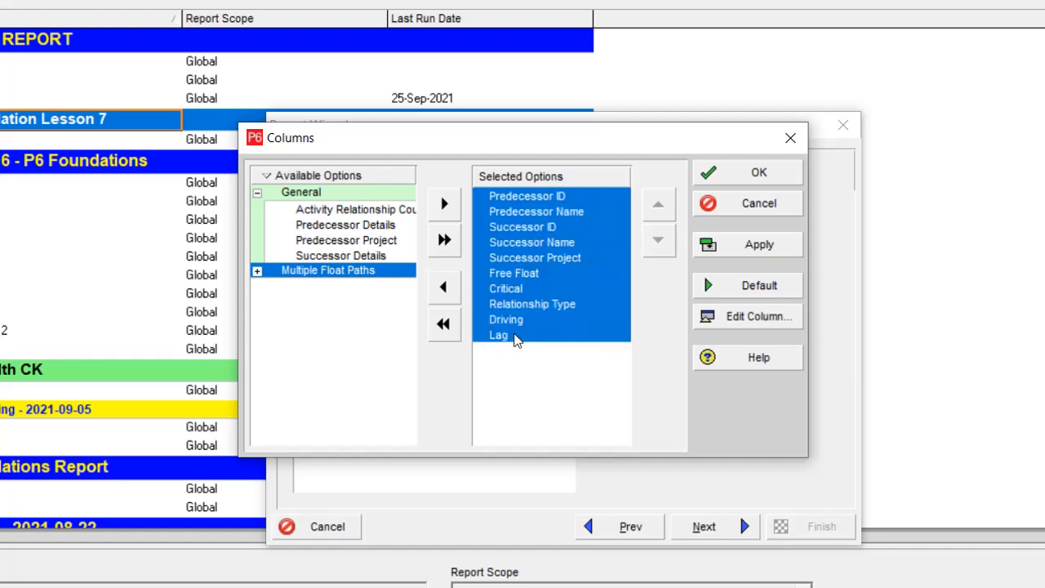
{"action": "mouse_move", "coordinate": [526, 318]}
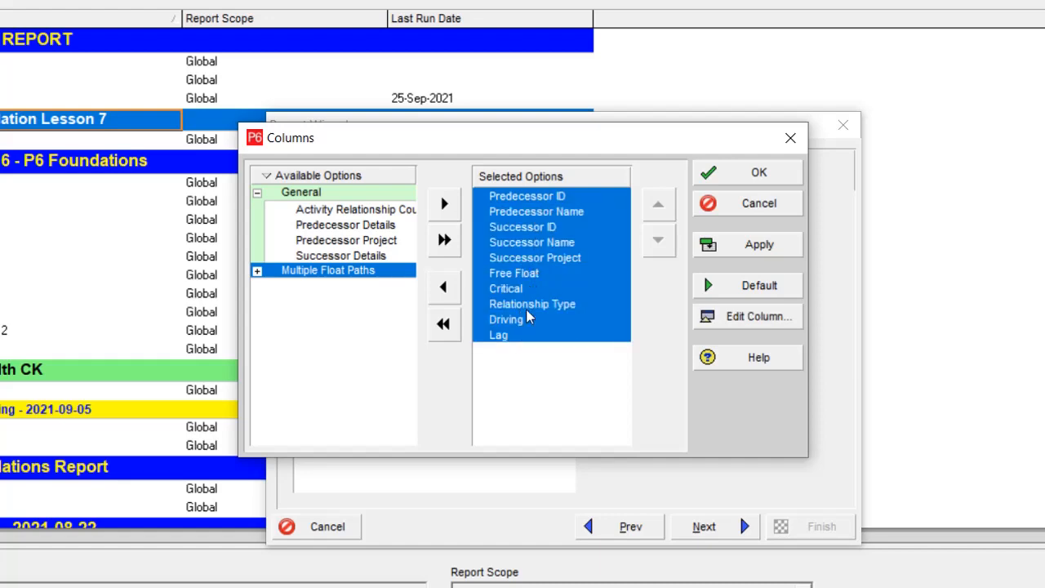
{"action": "mouse_move", "coordinate": [526, 341]}
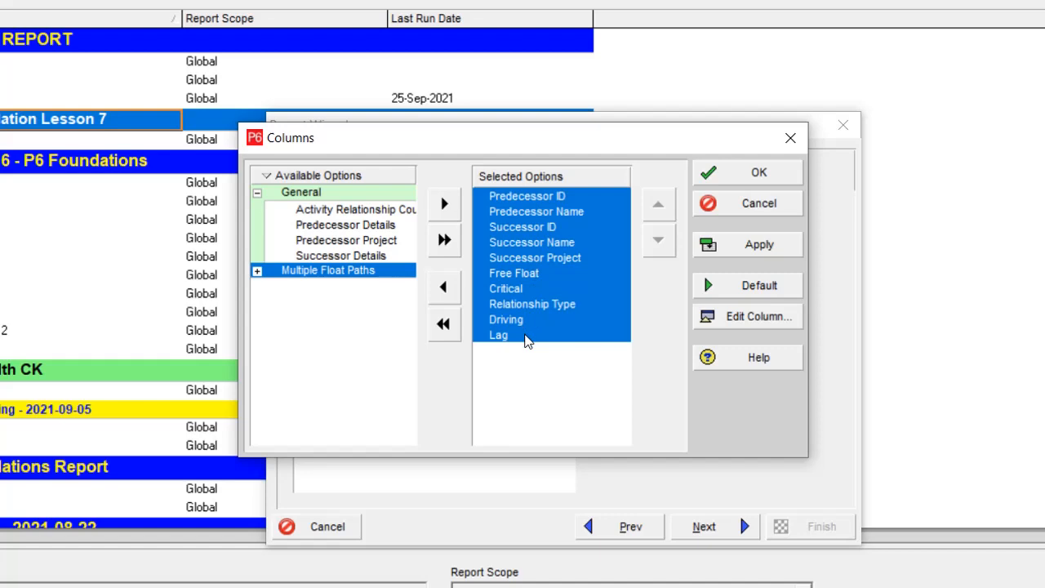
{"action": "mouse_move", "coordinate": [602, 257]}
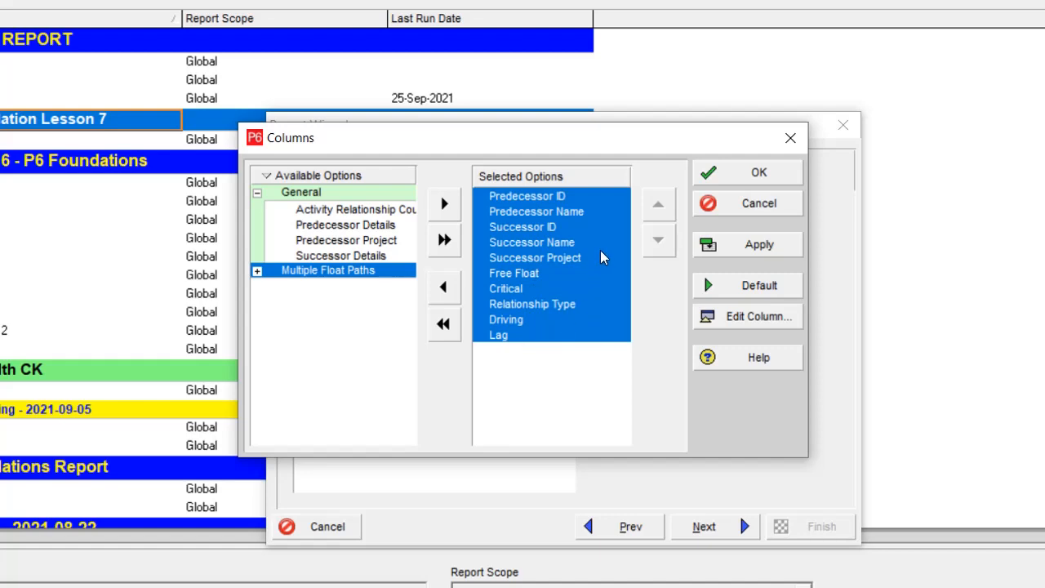
{"action": "mouse_move", "coordinate": [707, 263]}
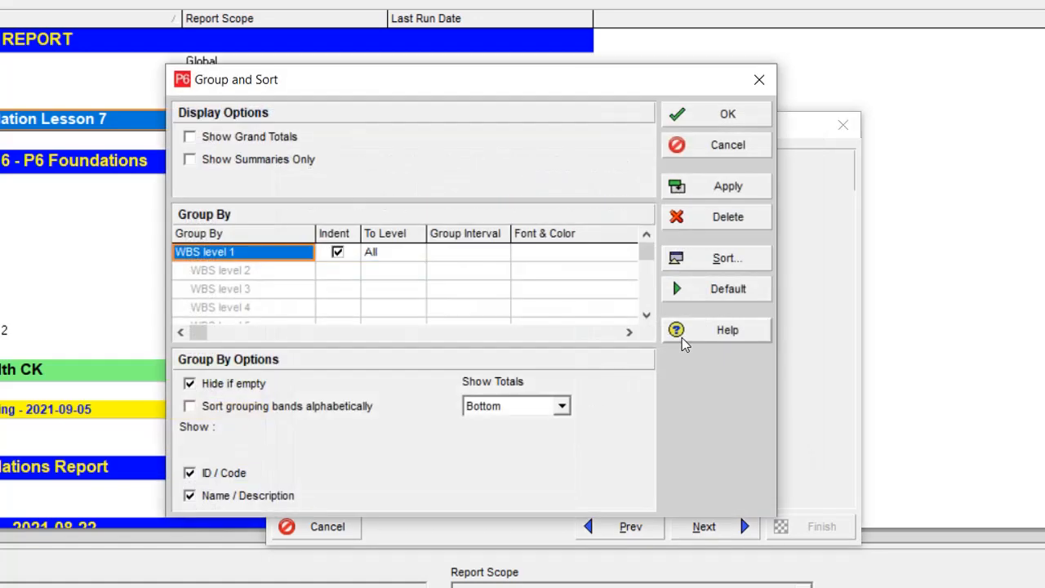
{"action": "mouse_move", "coordinate": [296, 250]}
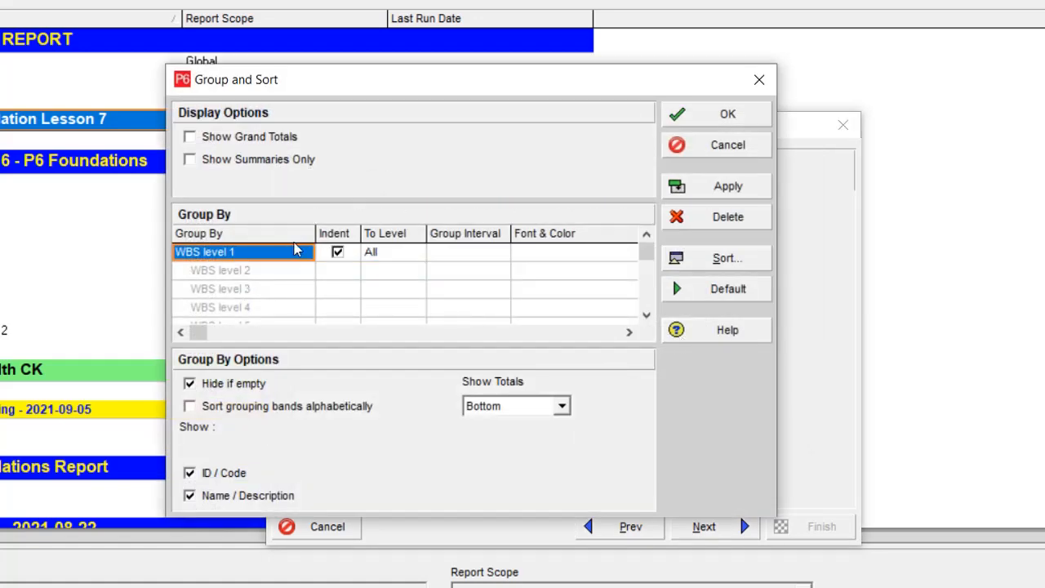
{"action": "mouse_move", "coordinate": [295, 326]}
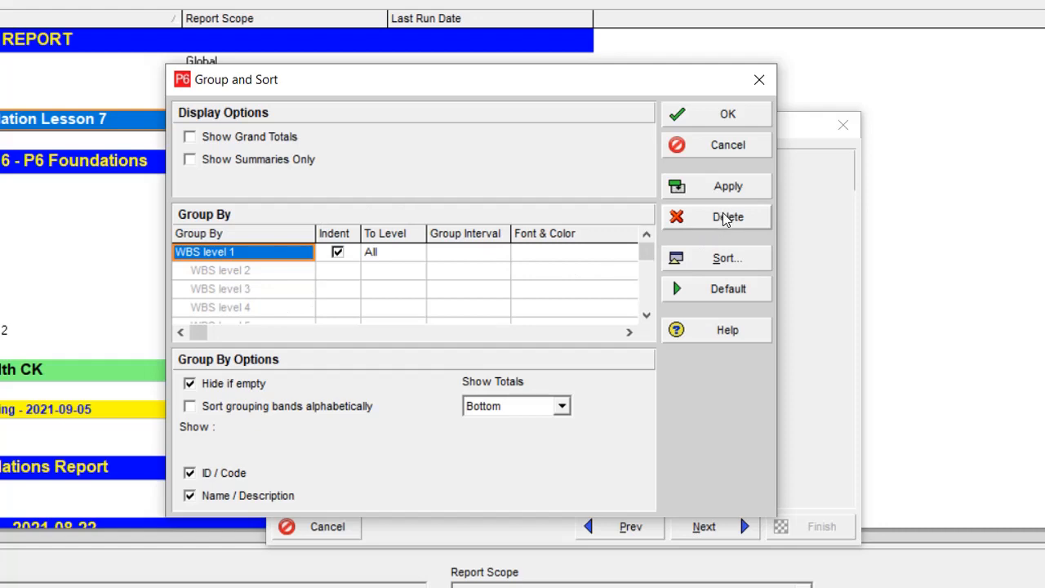
{"action": "mouse_move", "coordinate": [526, 250]}
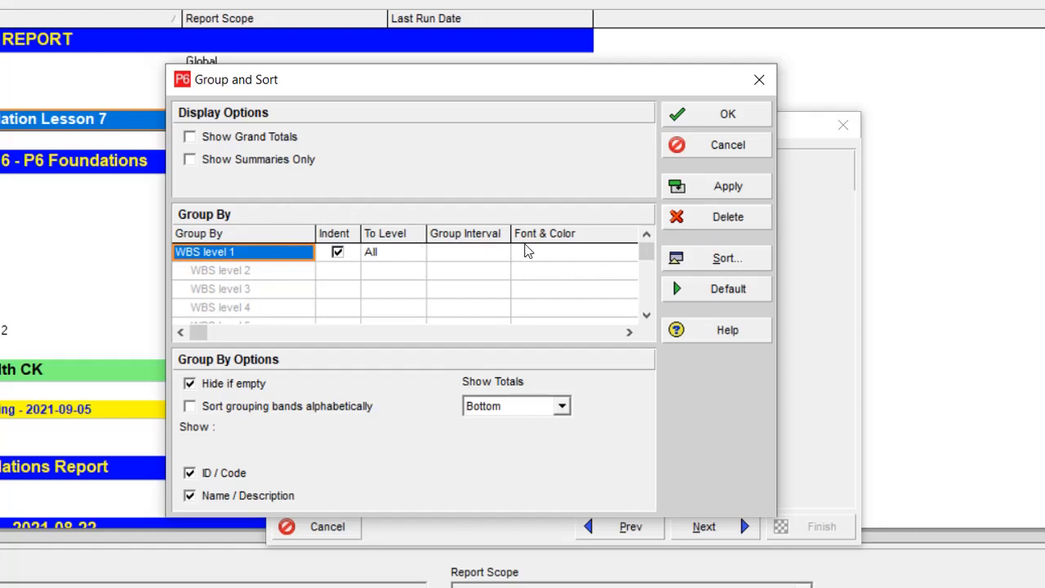
- Delete the WBS level 1 grouping from Group & Sort and confirm
{"action": "left_click", "coordinate": [726, 217]}
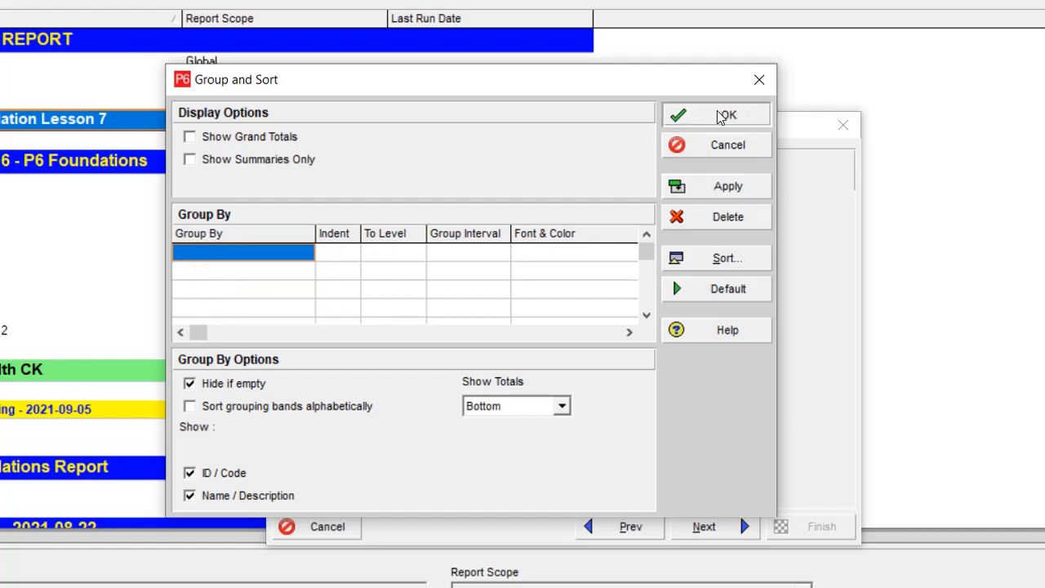
{"action": "left_click", "coordinate": [725, 114]}
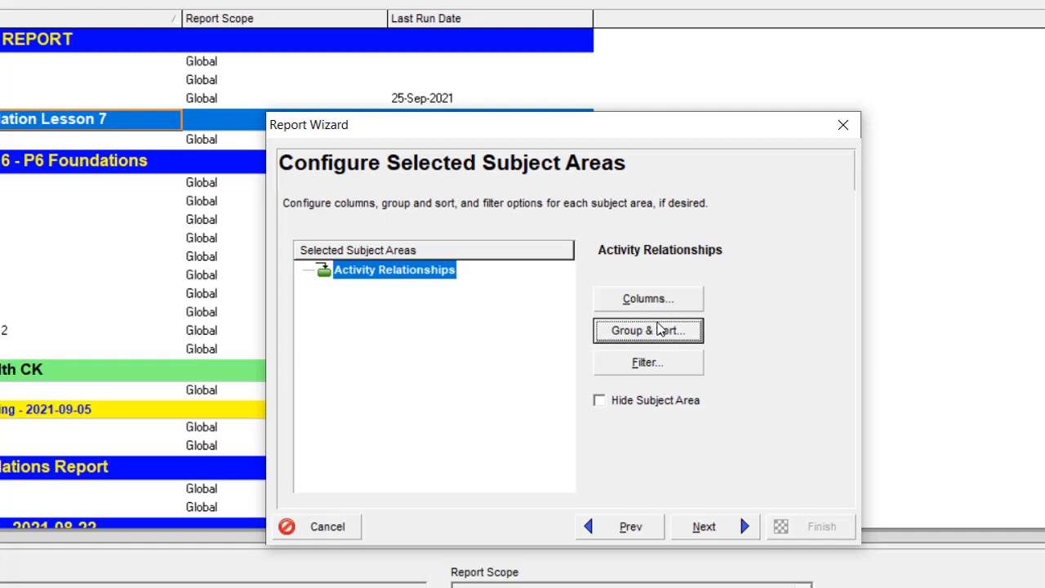
{"action": "mouse_move", "coordinate": [660, 367]}
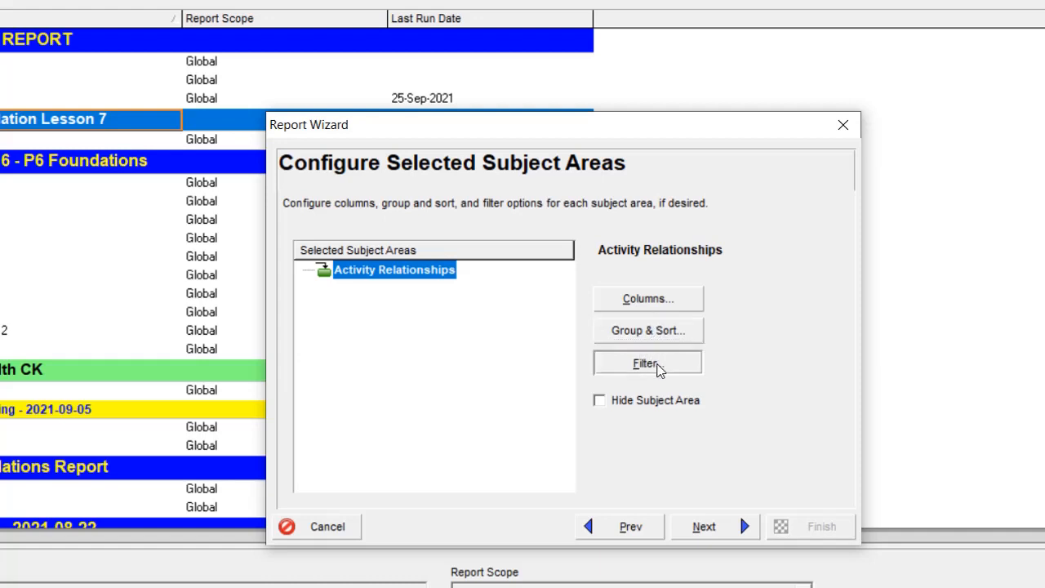
- Open the report filter and browse parameter options such as Critical and Driving
{"action": "left_click", "coordinate": [646, 363]}
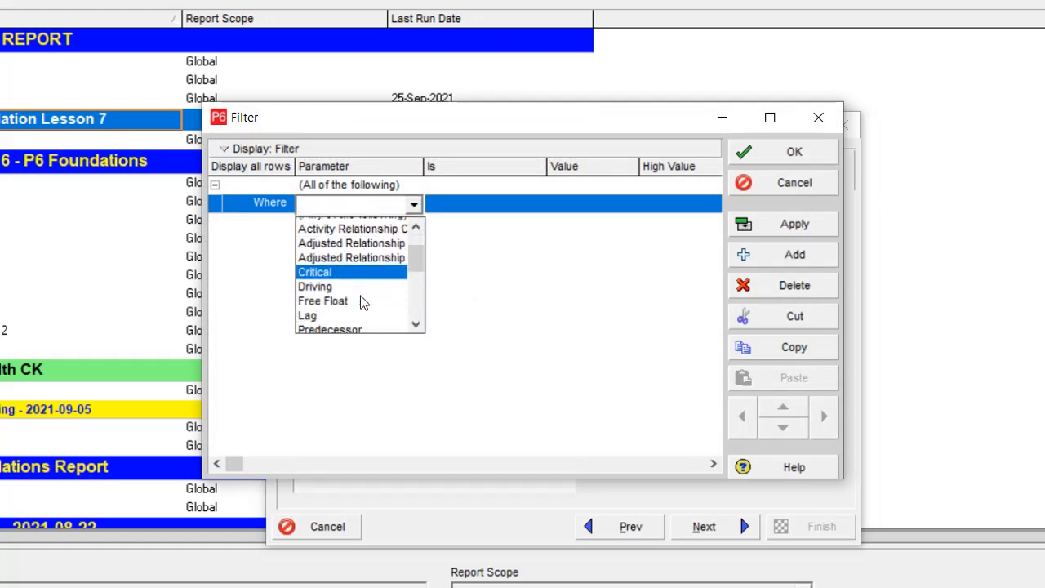
{"action": "scroll", "scroll_direction": "down", "scroll_amount": 3}
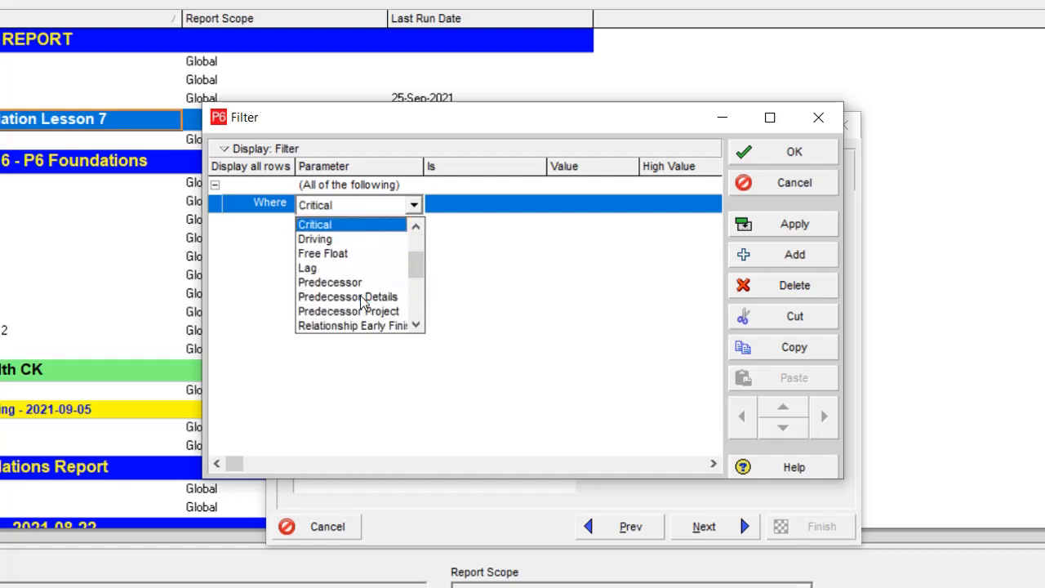
{"action": "mouse_move", "coordinate": [351, 235]}
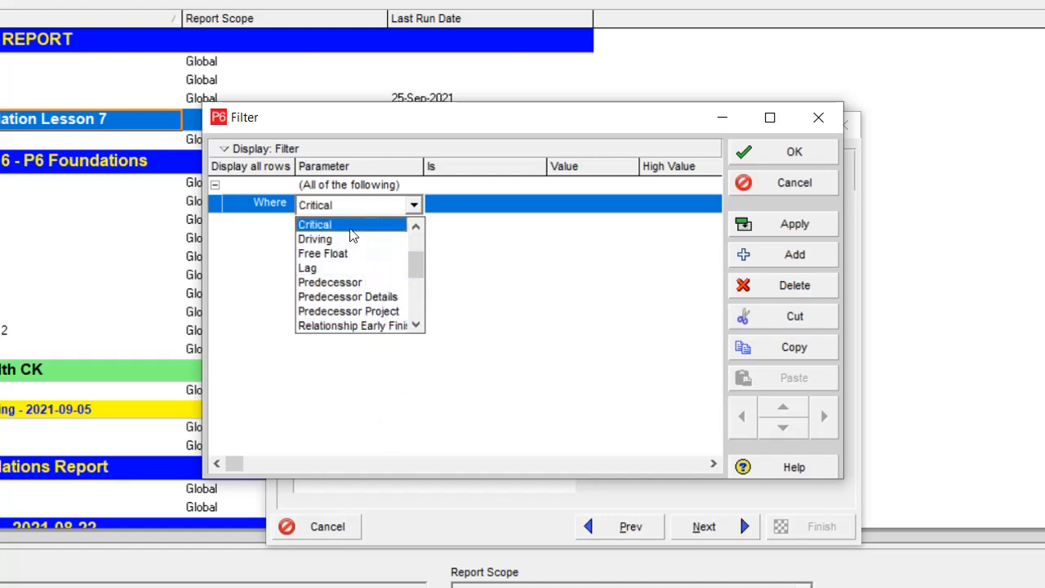
{"action": "mouse_move", "coordinate": [348, 239]}
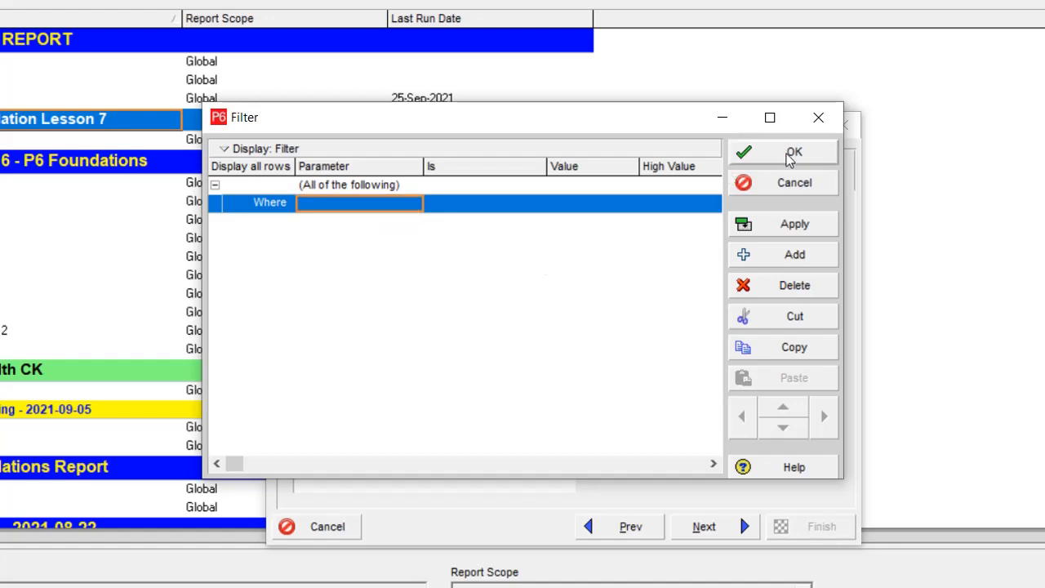
- Run the Activity Relationships - LAG Report to a delimited text file and open it
{"action": "left_click", "coordinate": [794, 151]}
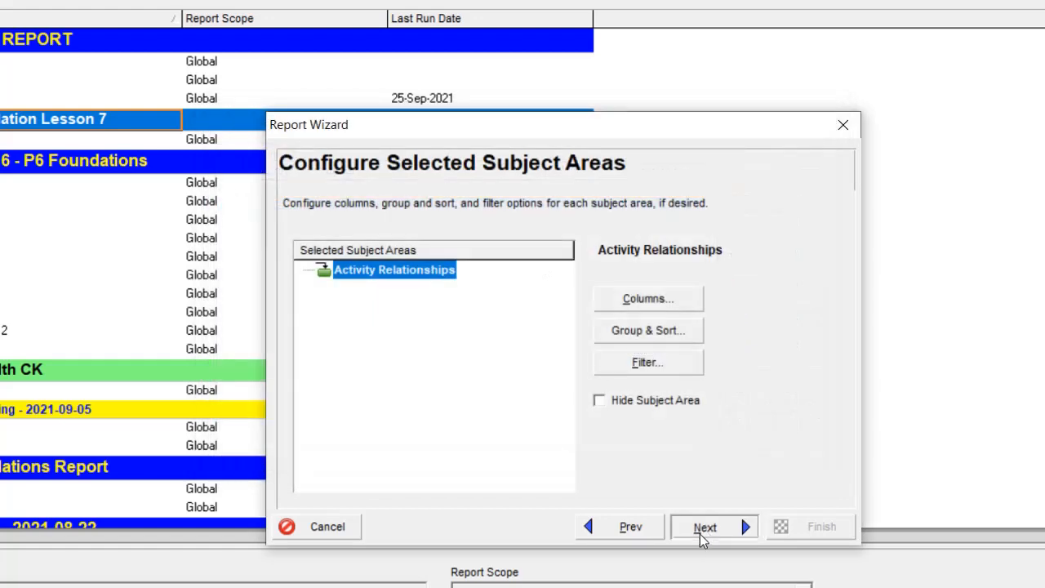
{"action": "left_click", "coordinate": [703, 527]}
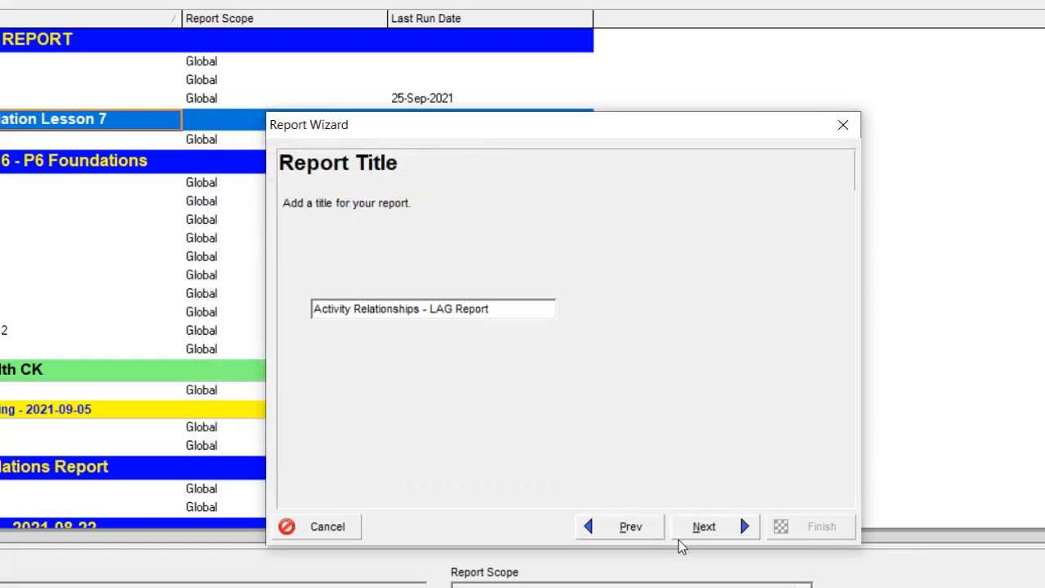
{"action": "left_click", "coordinate": [704, 526]}
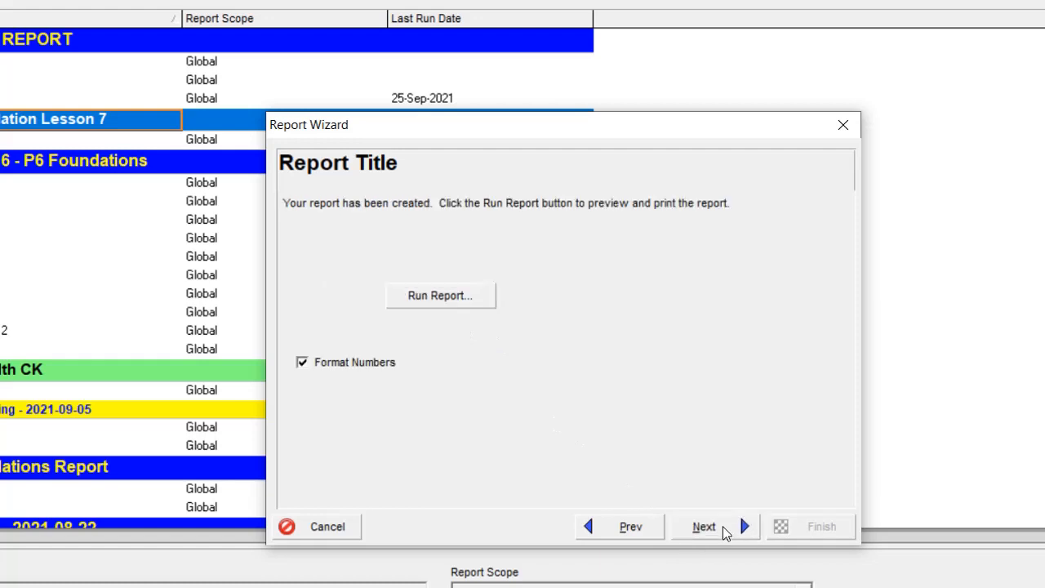
{"action": "left_click", "coordinate": [439, 294]}
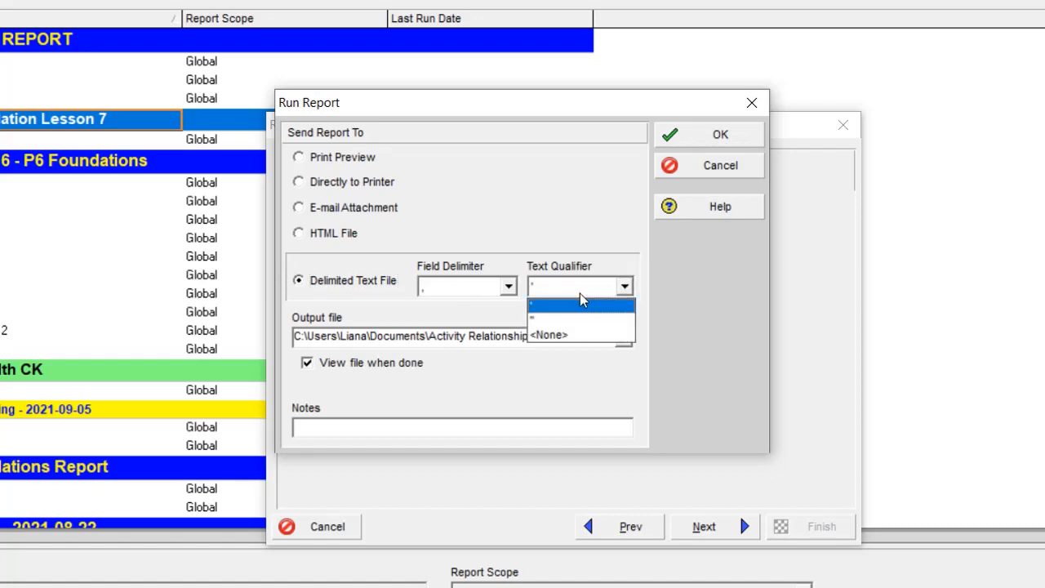
{"action": "left_click", "coordinate": [718, 134]}
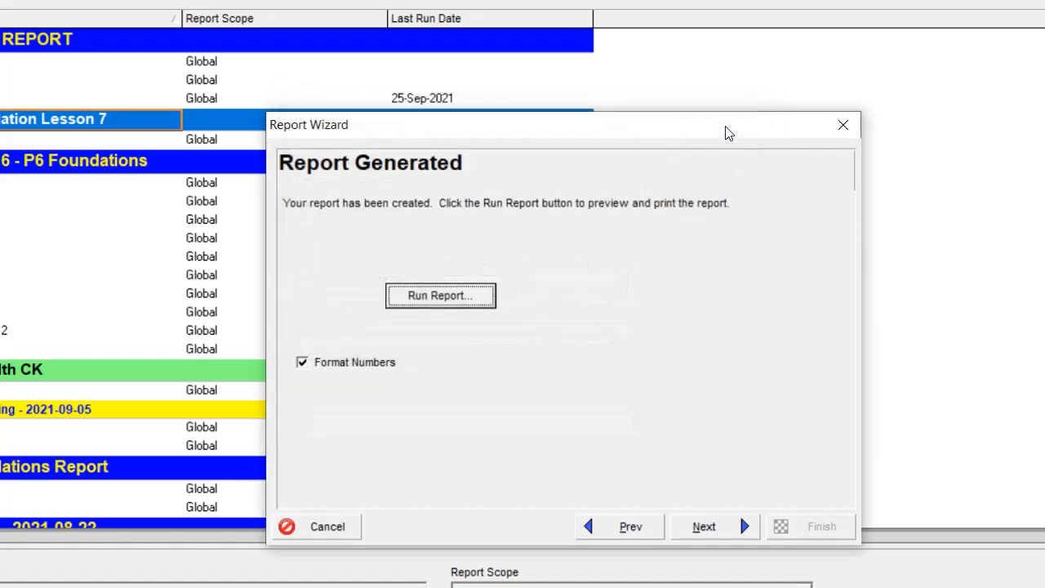
{"action": "left_click", "coordinate": [439, 295]}
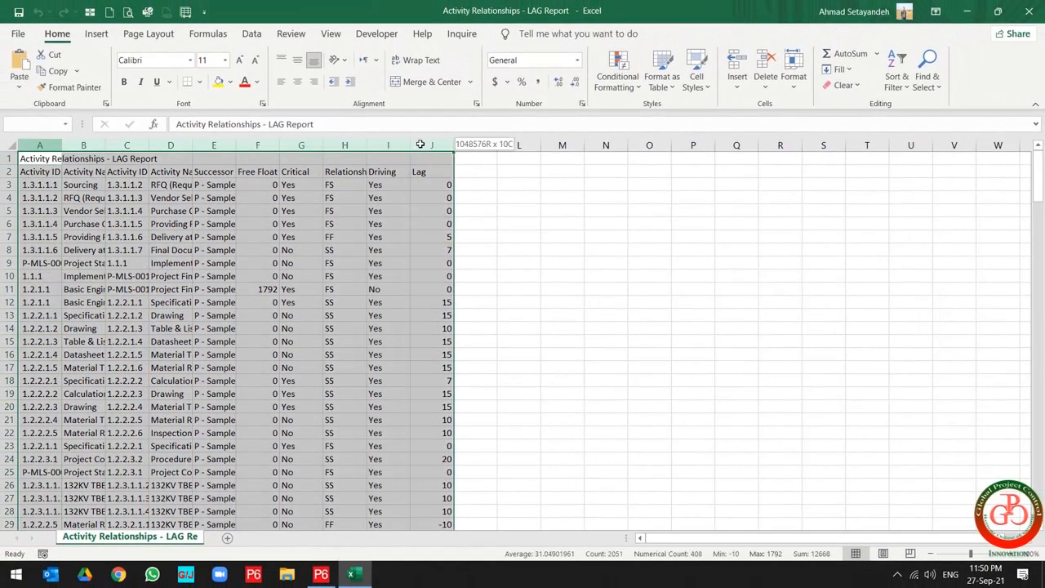
- AutoFit columns A–J and add Data filters to the header row
{"action": "left_click", "coordinate": [430, 144]}
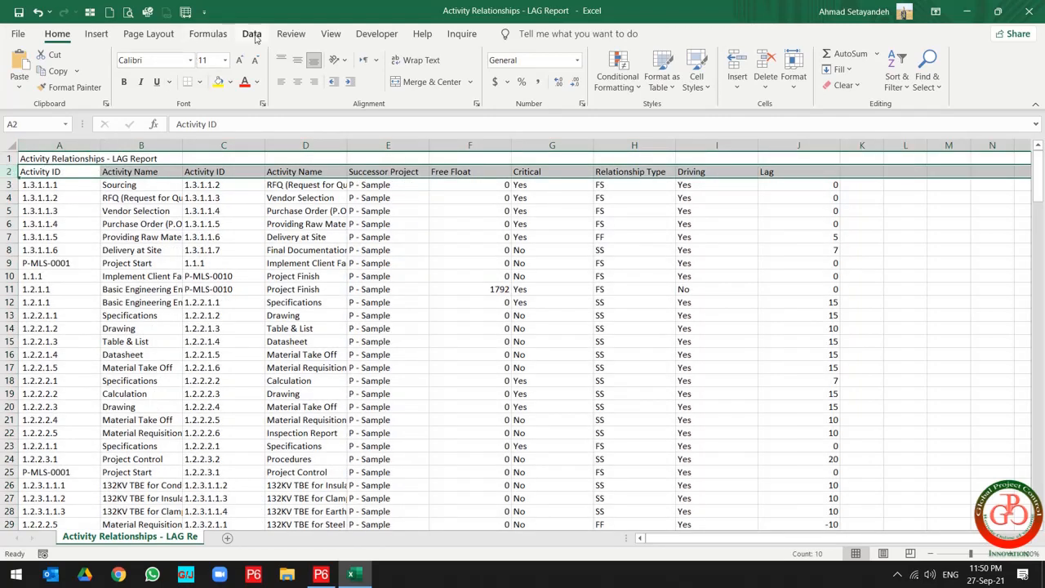
{"action": "left_click", "coordinate": [251, 33]}
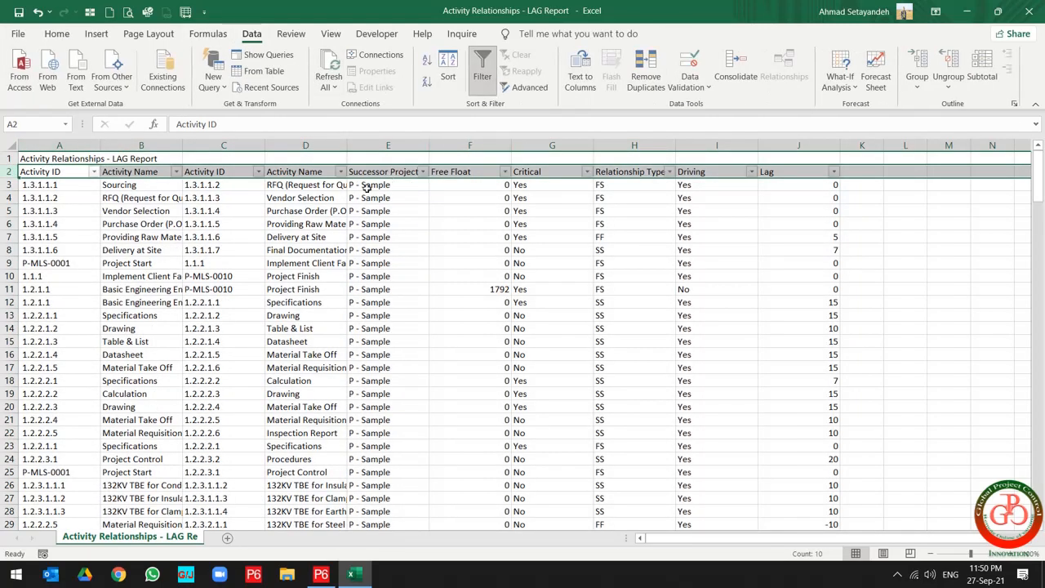
{"action": "left_click", "coordinate": [305, 210]}
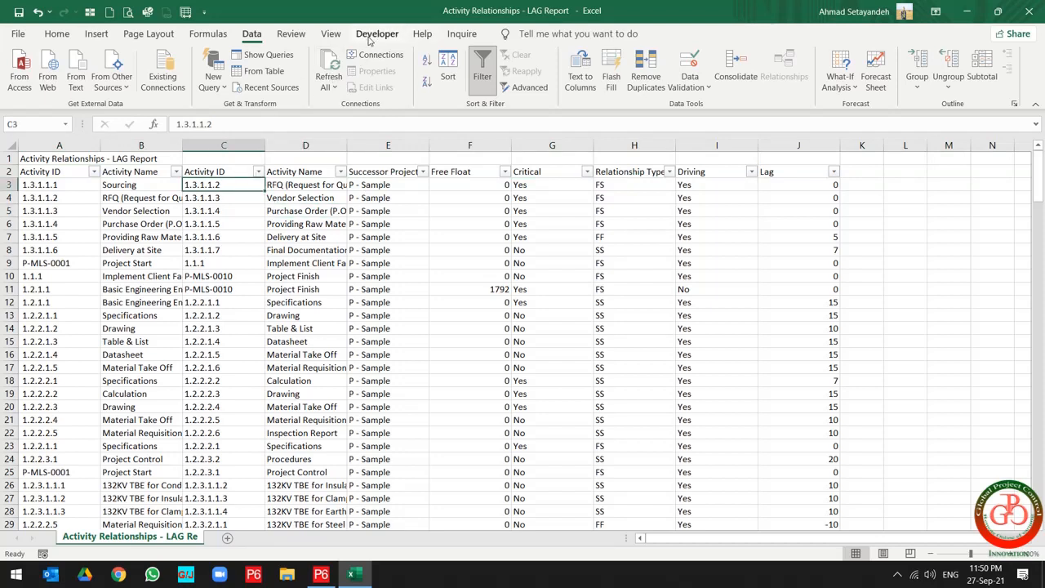
{"action": "left_click", "coordinate": [331, 33]}
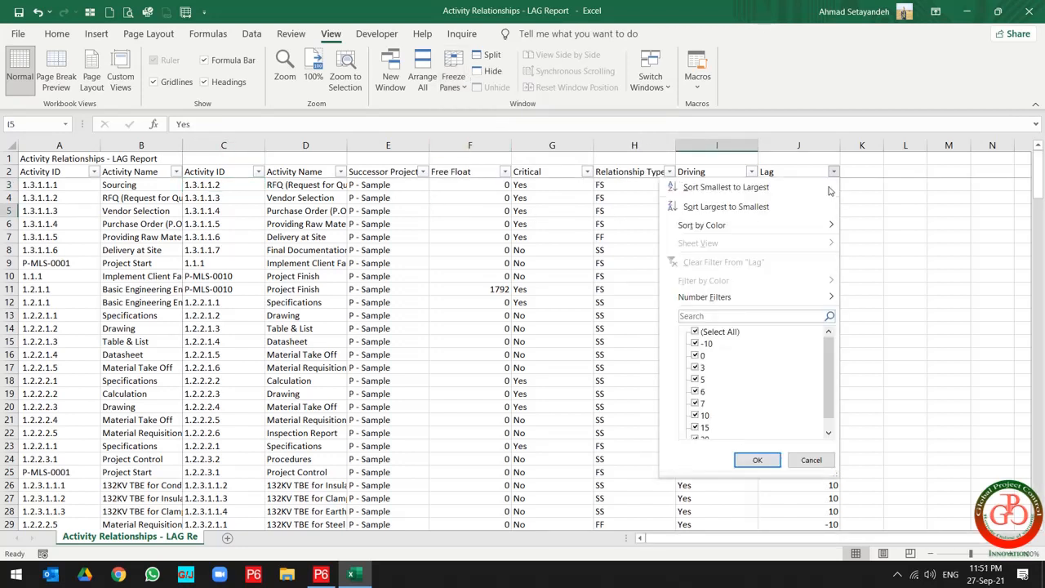
{"action": "left_click", "coordinate": [695, 331]}
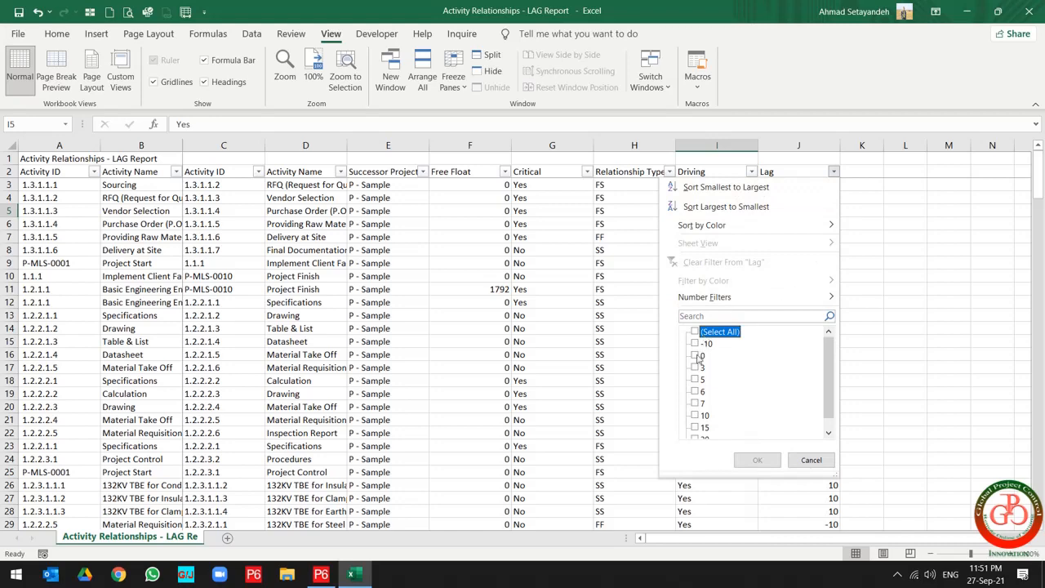
{"action": "left_click", "coordinate": [695, 355]}
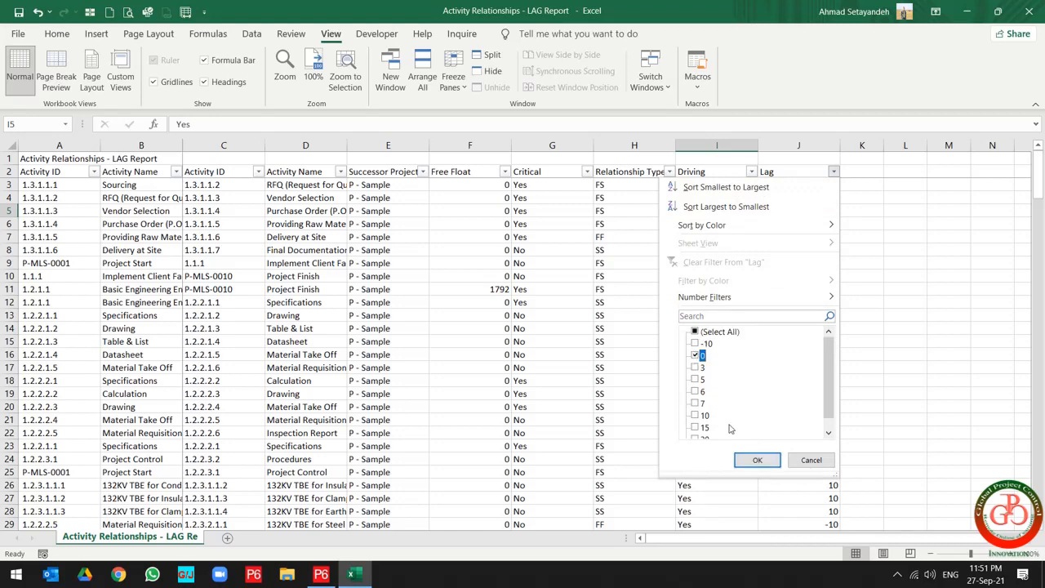
{"action": "left_click", "coordinate": [757, 459]}
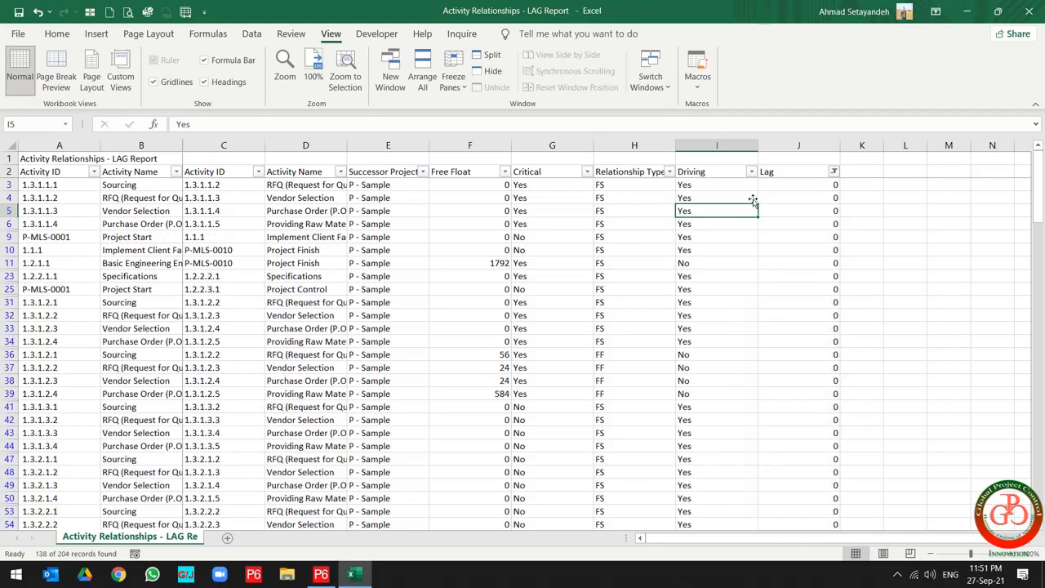
{"action": "left_click", "coordinate": [743, 171]}
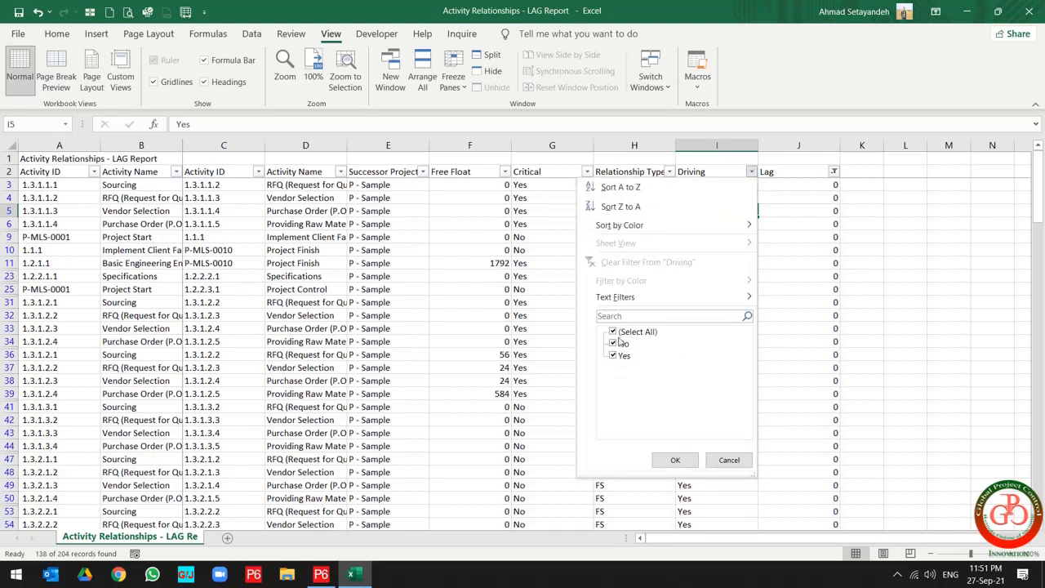
{"action": "left_click", "coordinate": [674, 459]}
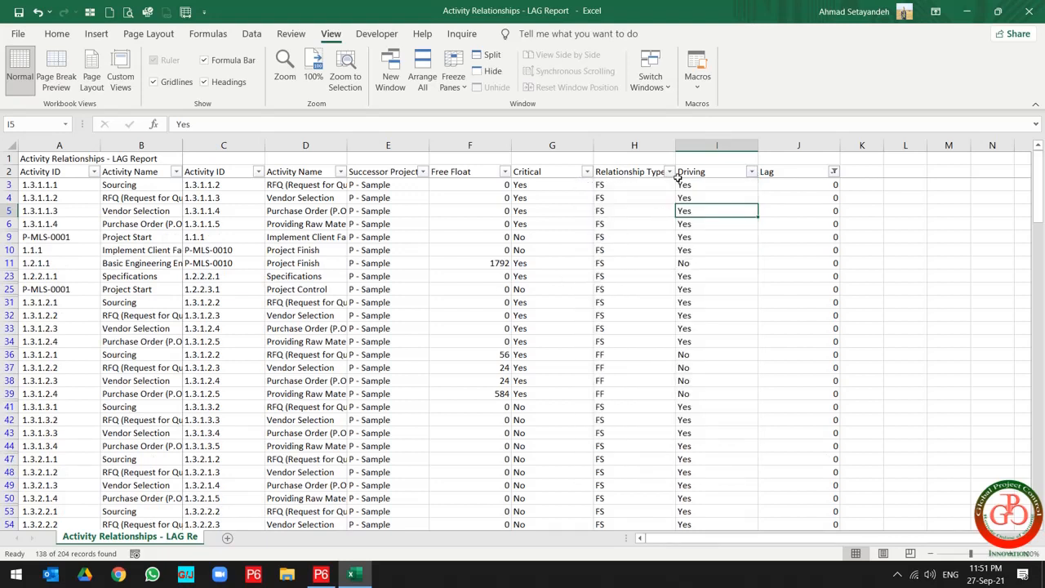
{"action": "left_click", "coordinate": [666, 171]}
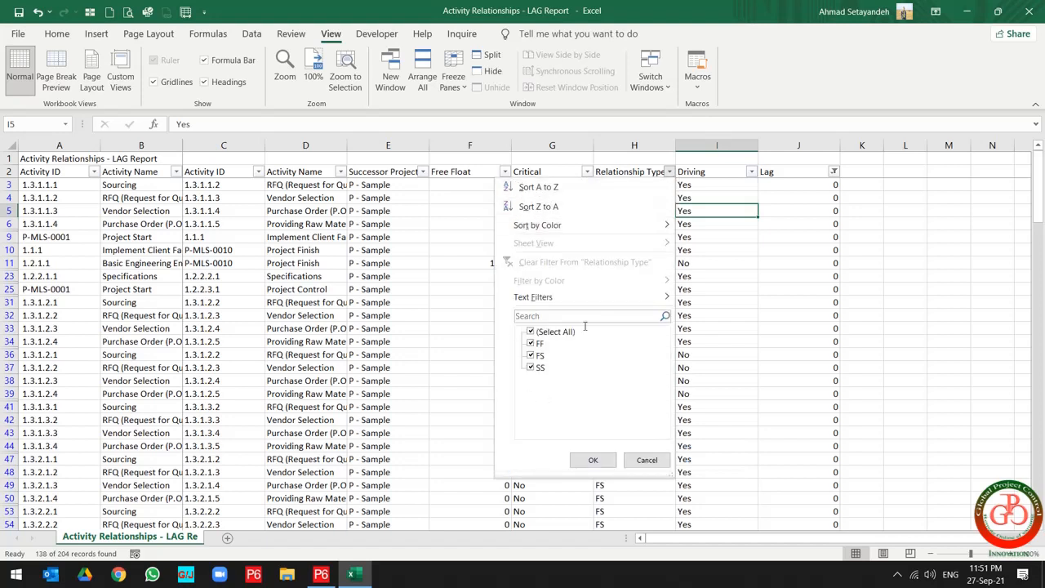
{"action": "left_click", "coordinate": [593, 460]}
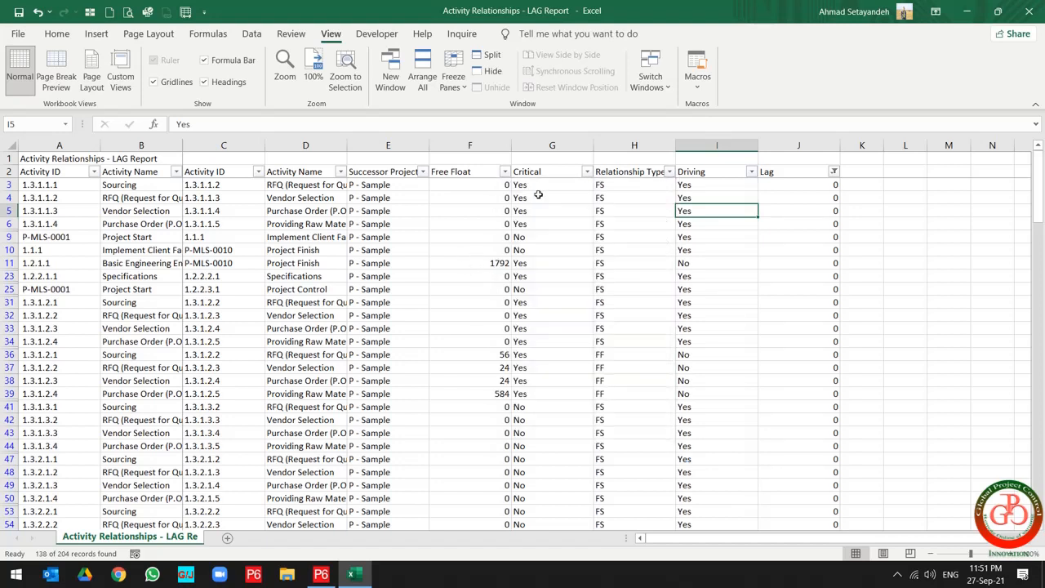
{"action": "left_click", "coordinate": [583, 170]}
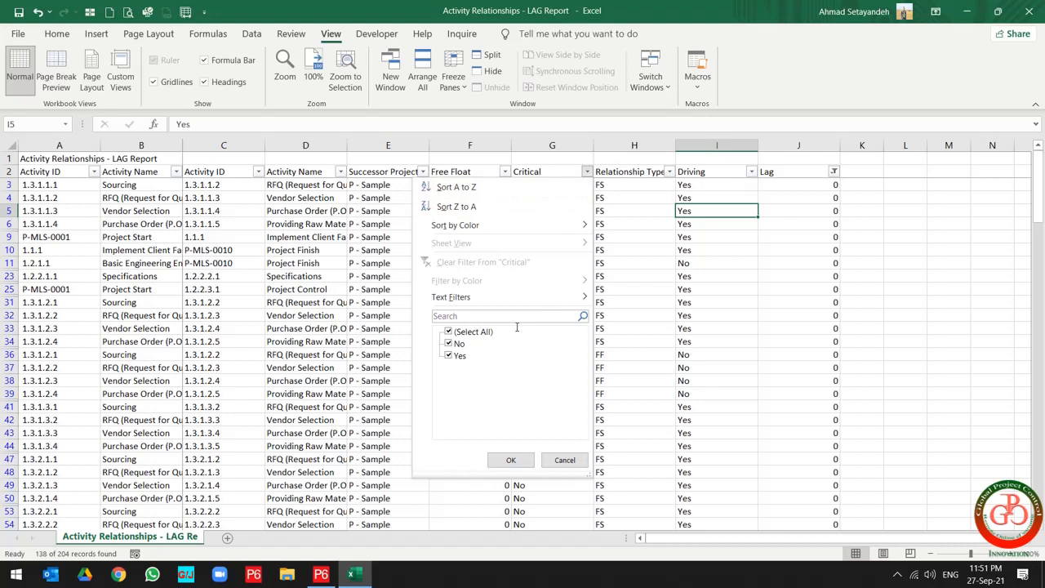
{"action": "mouse_move", "coordinate": [488, 351]}
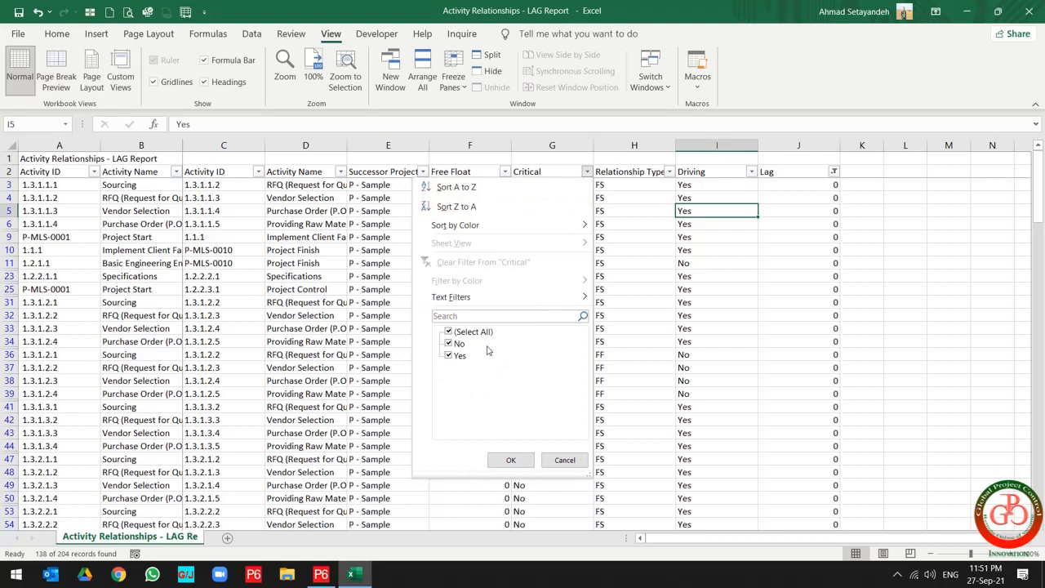
{"action": "left_click", "coordinate": [510, 460]}
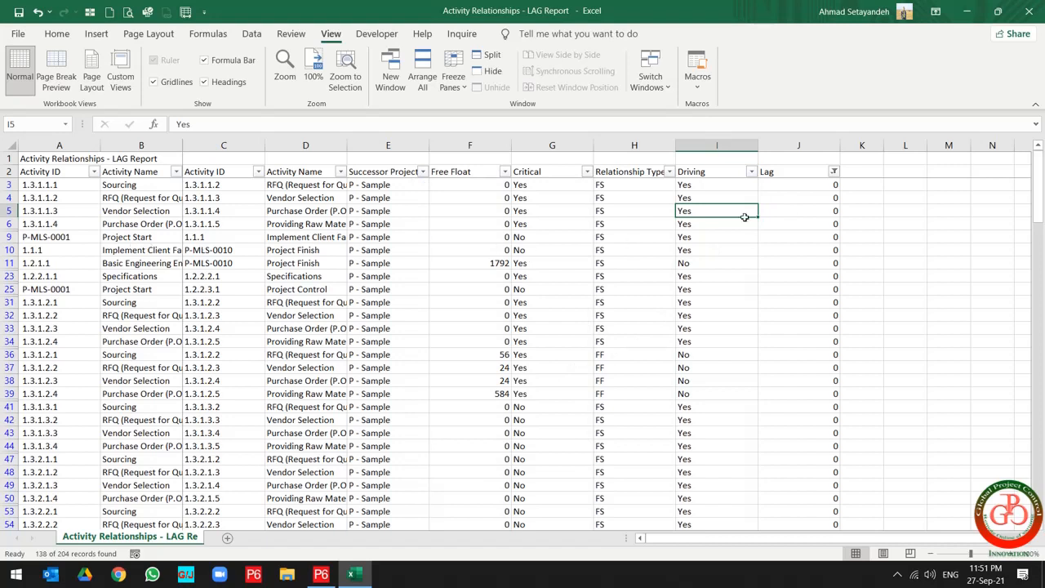
- Filter the Lag column to only -10 and select that negative-lag row
{"action": "left_click", "coordinate": [833, 171]}
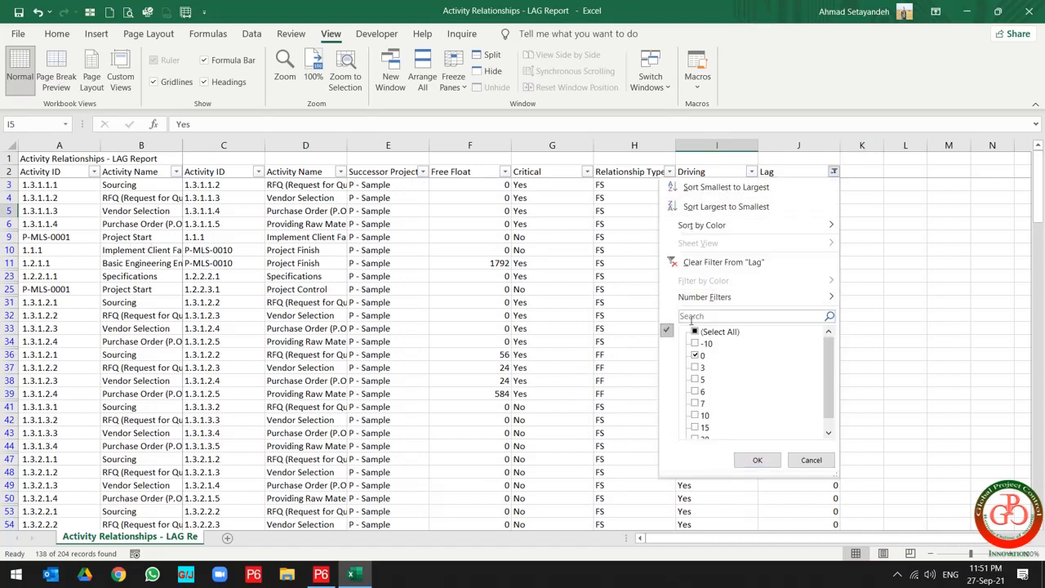
{"action": "left_click", "coordinate": [694, 343]}
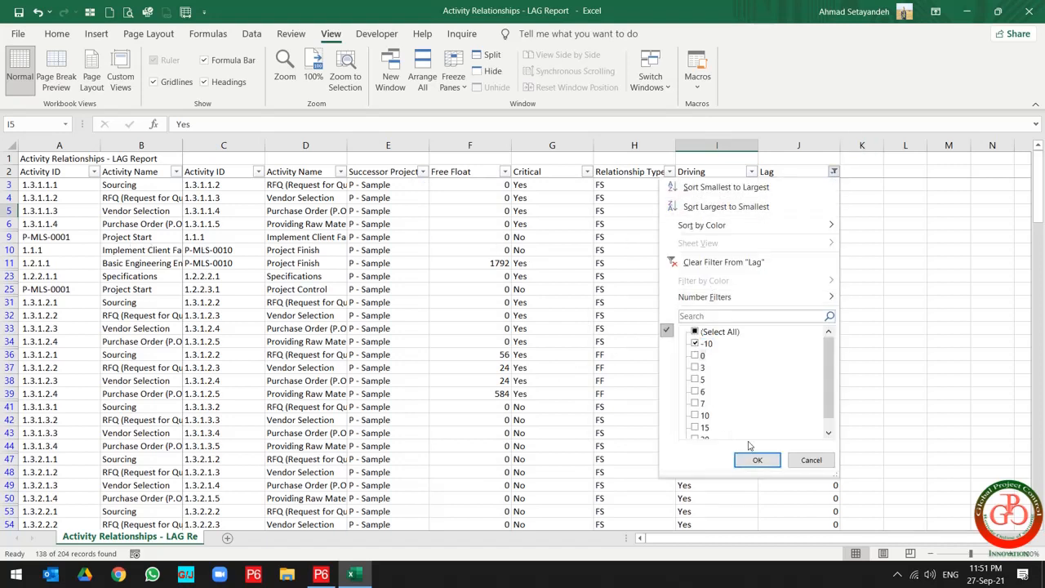
{"action": "left_click", "coordinate": [756, 459]}
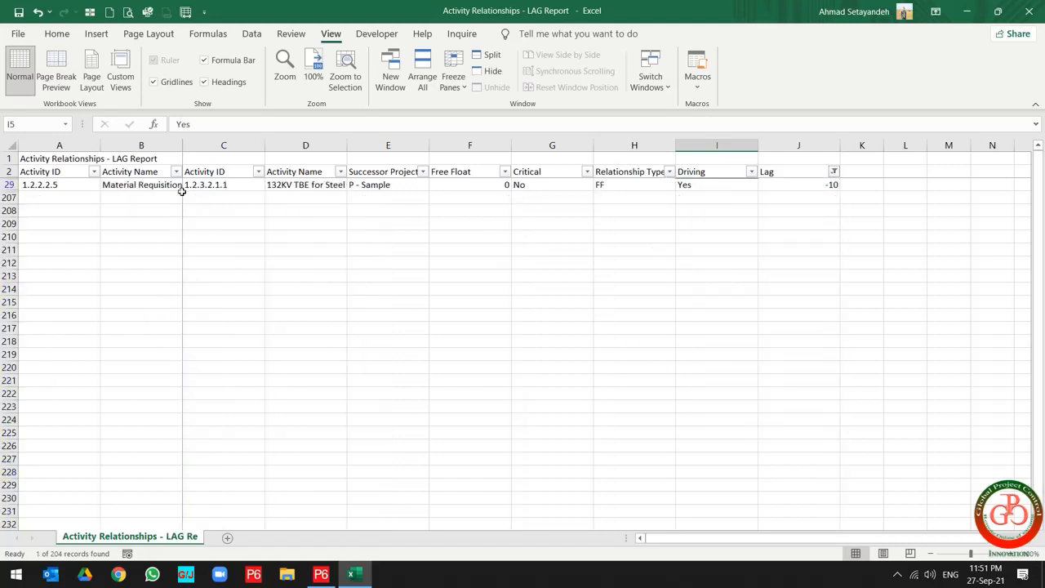
{"action": "left_click", "coordinate": [59, 184]}
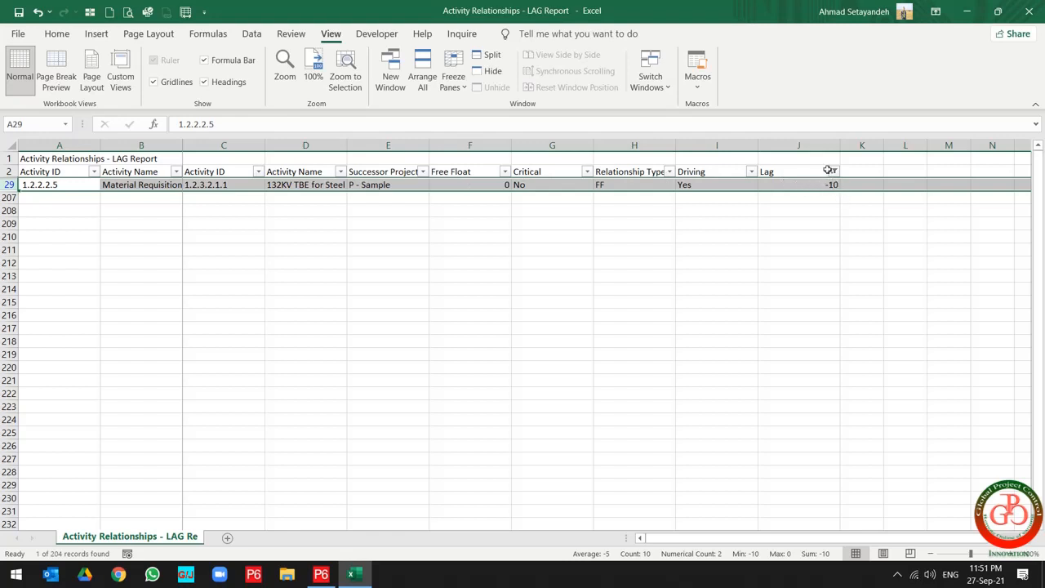
- Refilter Lag to values 3 through 20, showing 65 of 204 records
{"action": "left_click", "coordinate": [832, 170]}
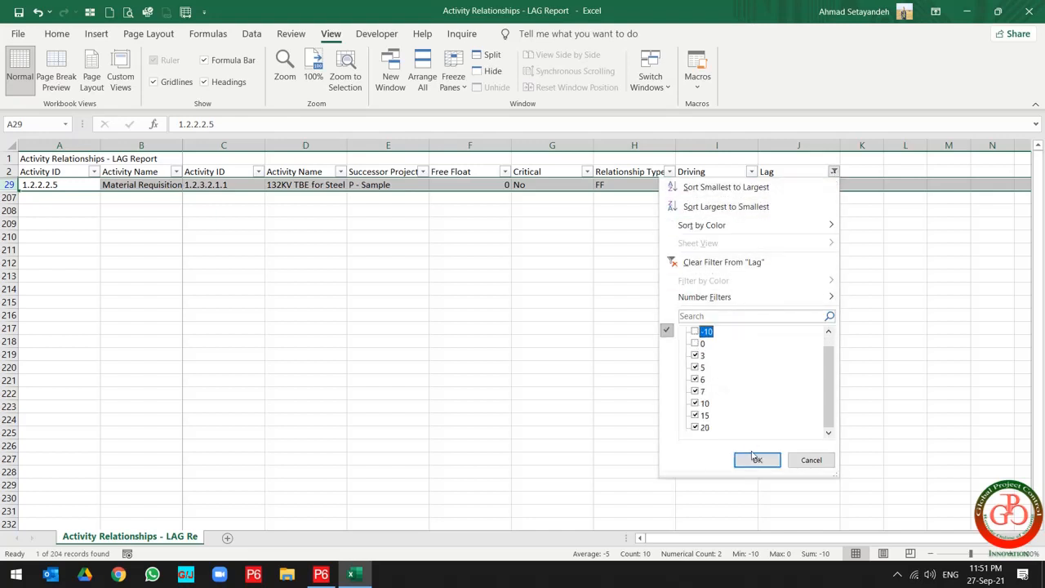
{"action": "left_click", "coordinate": [755, 459]}
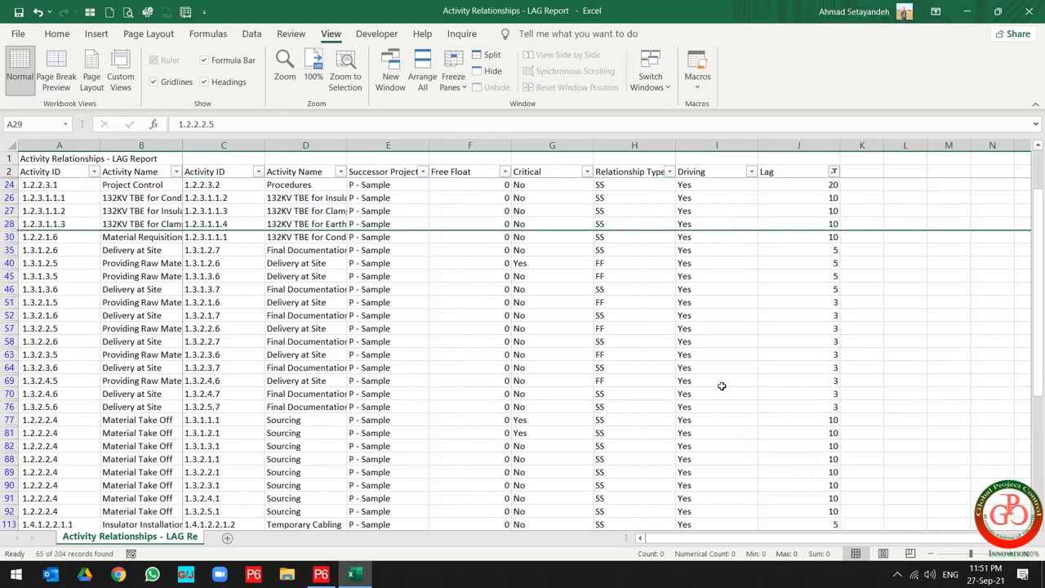
{"action": "scroll", "scroll_direction": "down", "scroll_amount": 3}
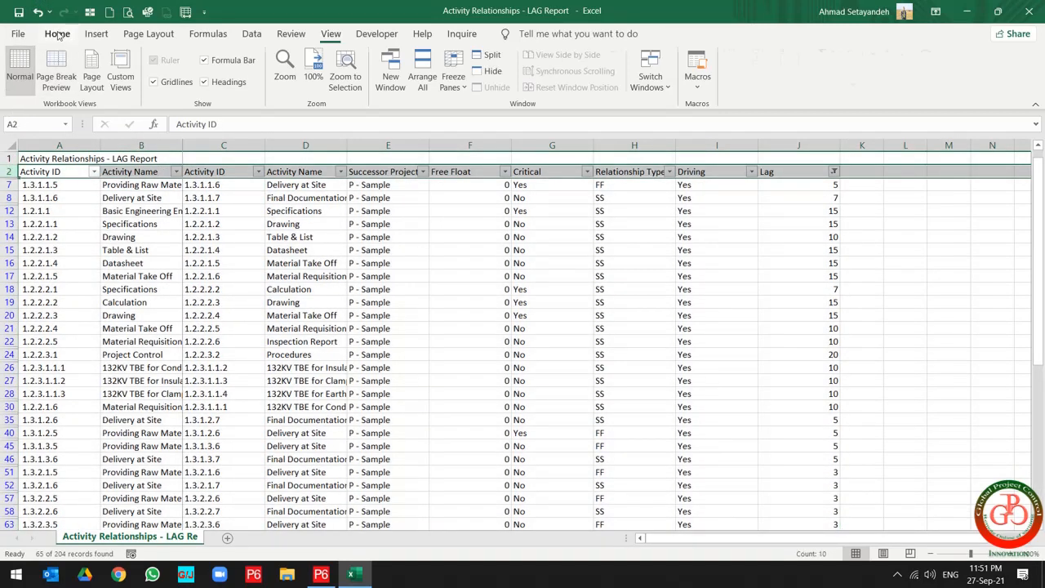
- Fill the header row yellow and filter Critical to Yes only
{"action": "left_click", "coordinate": [58, 33]}
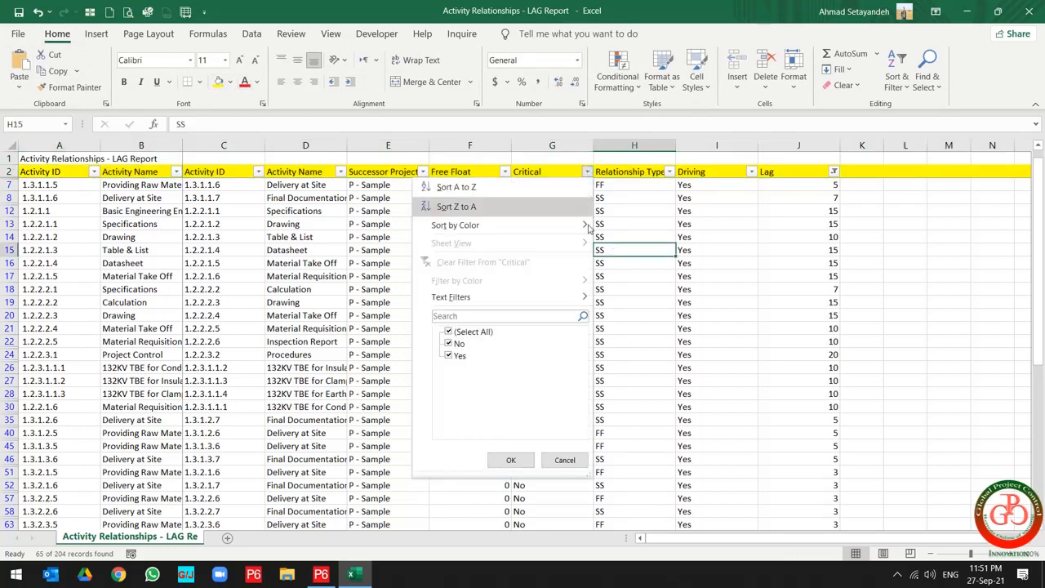
{"action": "left_click", "coordinate": [448, 342]}
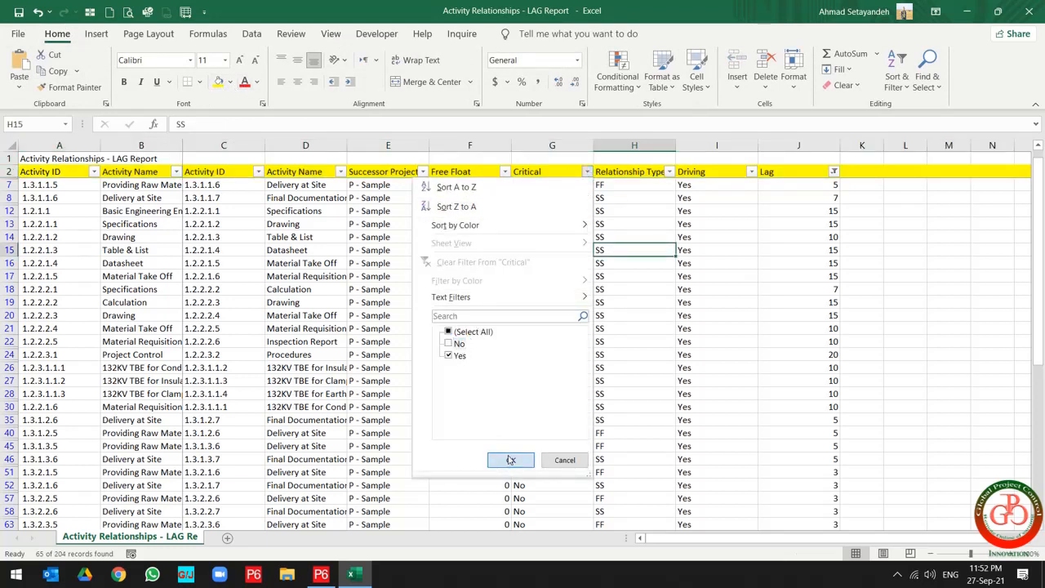
{"action": "left_click", "coordinate": [510, 460]}
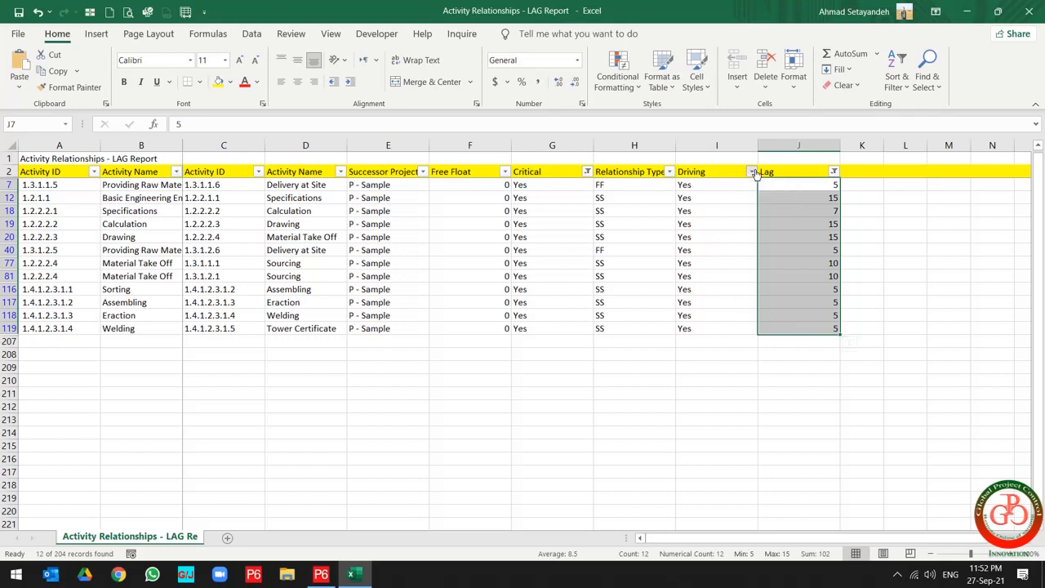
{"action": "mouse_move", "coordinate": [732, 179]}
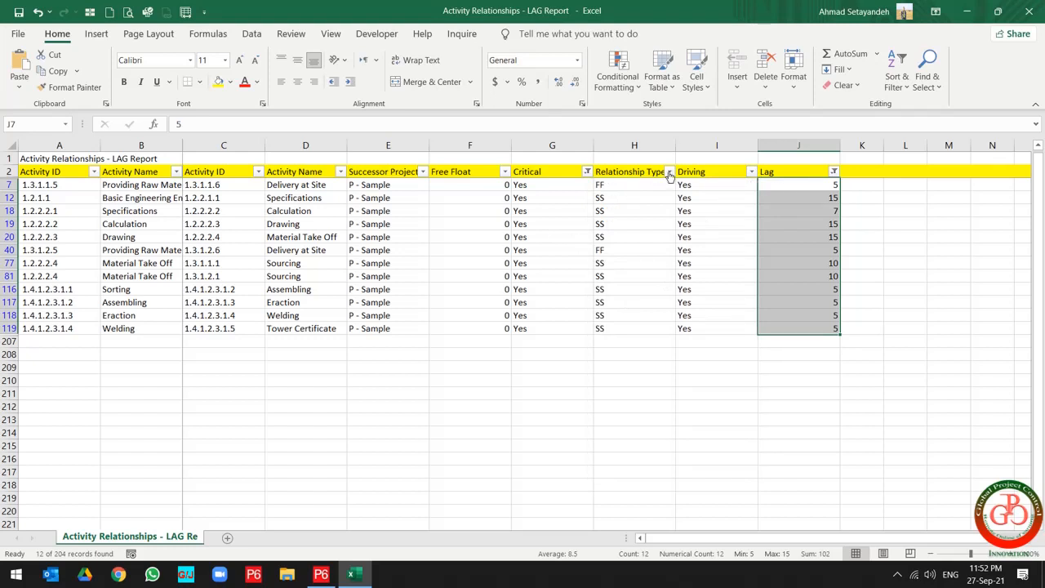
{"action": "mouse_move", "coordinate": [670, 173]}
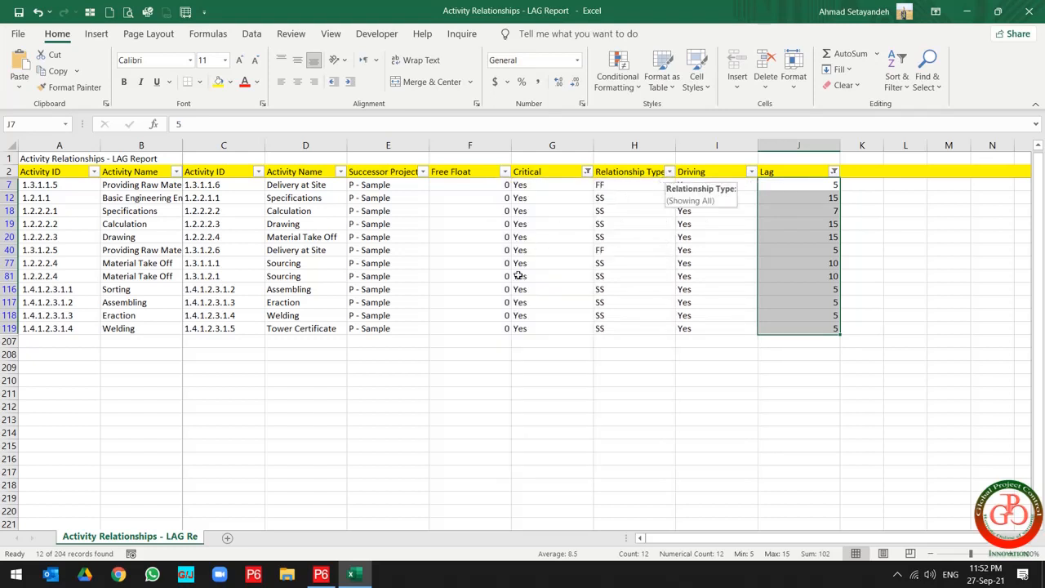
- Select the 12 remaining lag values to read their totals
{"action": "left_click", "coordinate": [797, 183]}
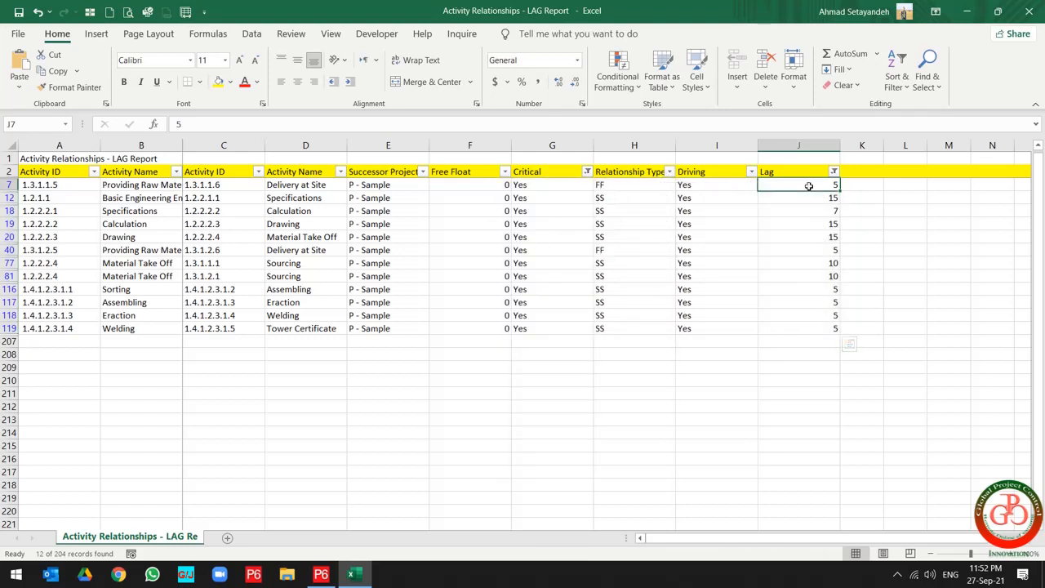
{"action": "left_click_drag", "start_coordinate": [796, 184], "coordinate": [796, 328]}
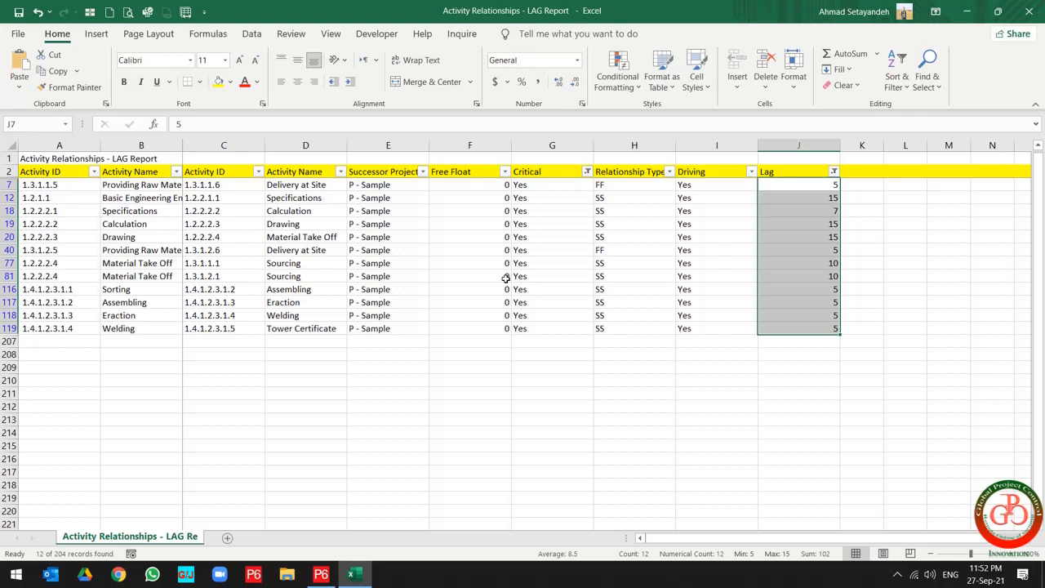
{"action": "scroll", "scroll_direction": "down", "scroll_amount": 3}
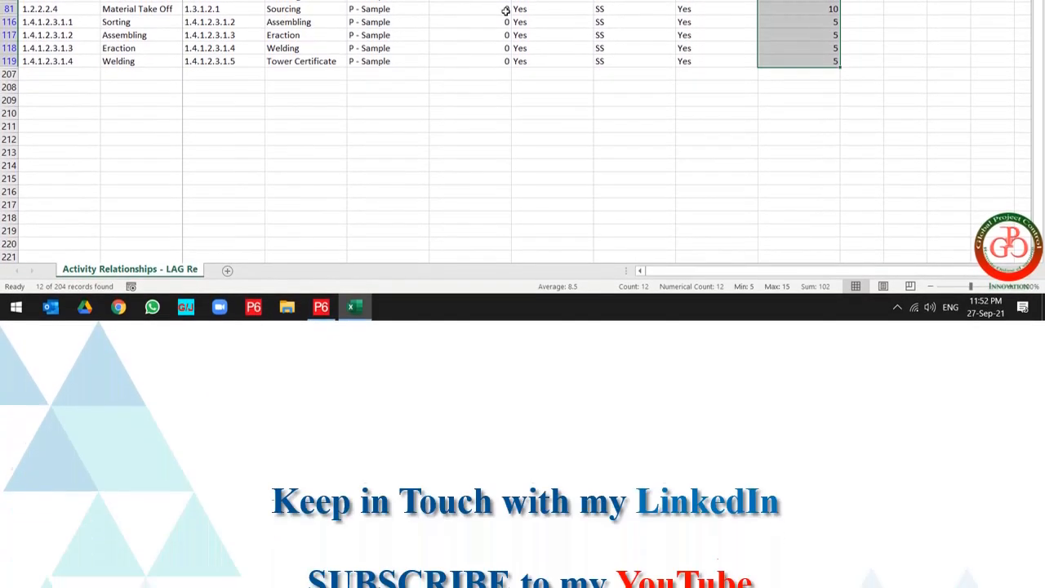